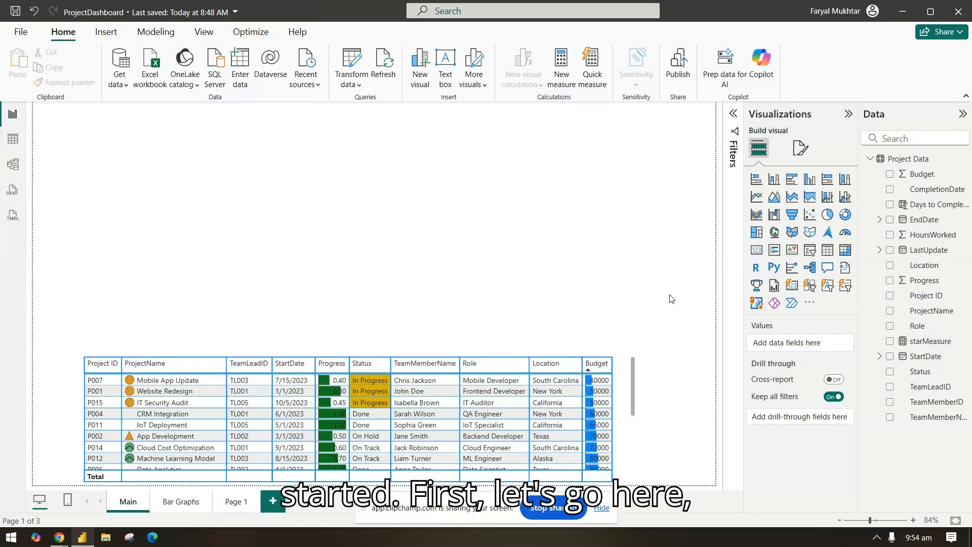
mouse_move(810, 302)
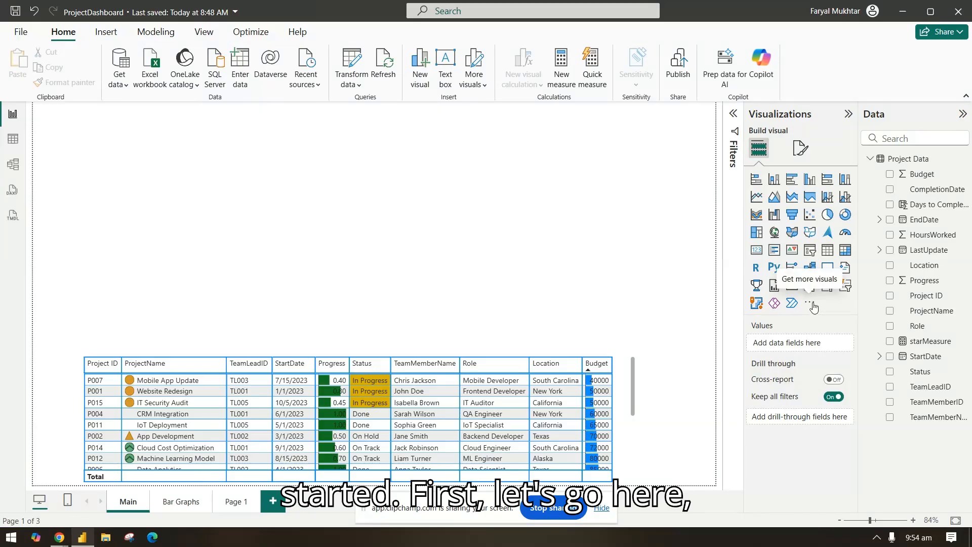
Open Get more visuals from the Visualizations pane to browse the visuals store.
left_click(810, 302)
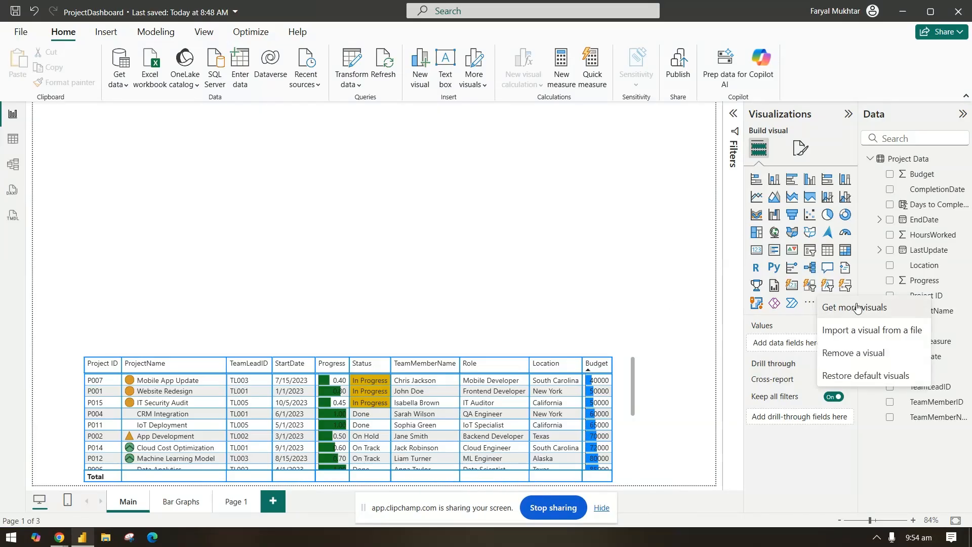
left_click(649, 281)
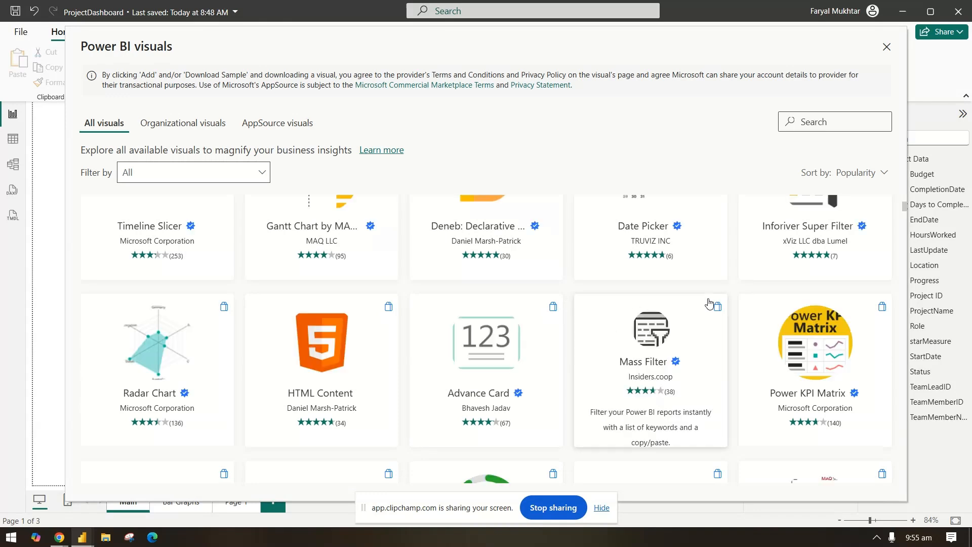
Scroll the visuals list to reach the Inforiver Super Filter card.
scroll("up", 3)
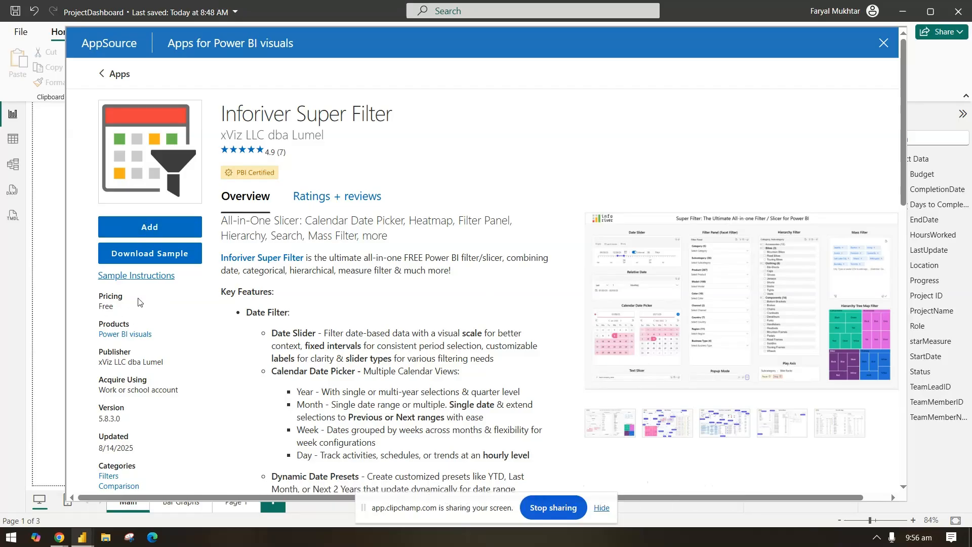
Add the Inforiver Super Filter and dismiss the Import successful message.
left_click(883, 42)
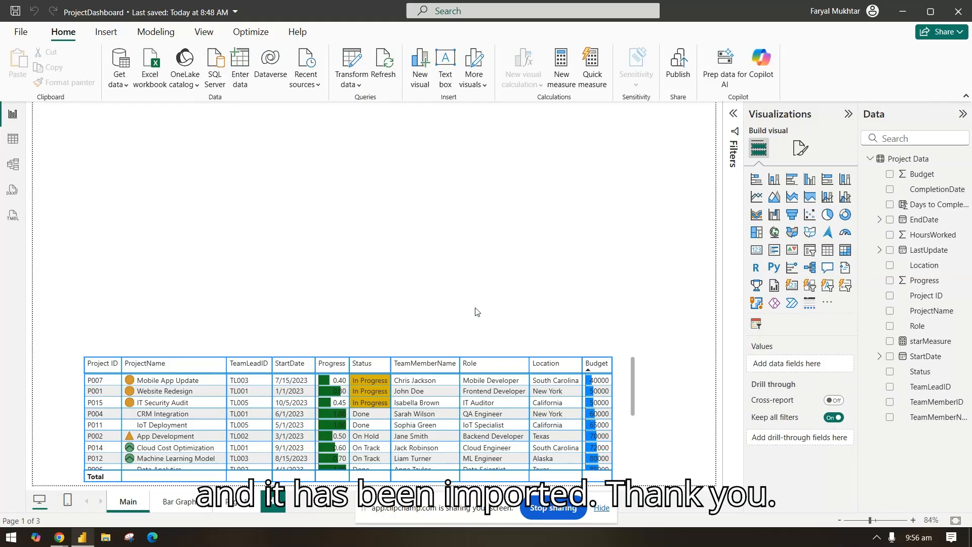
left_click(585, 294)
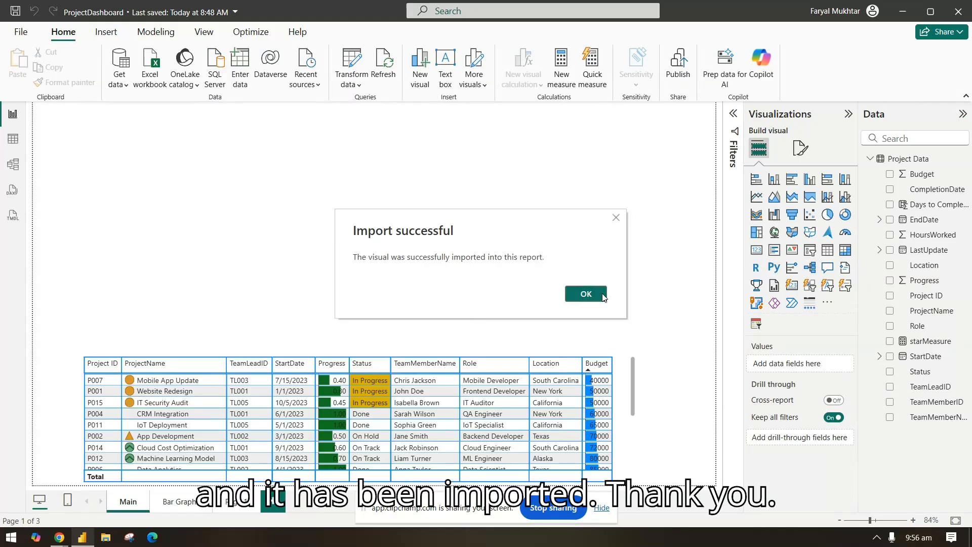
left_click(584, 294)
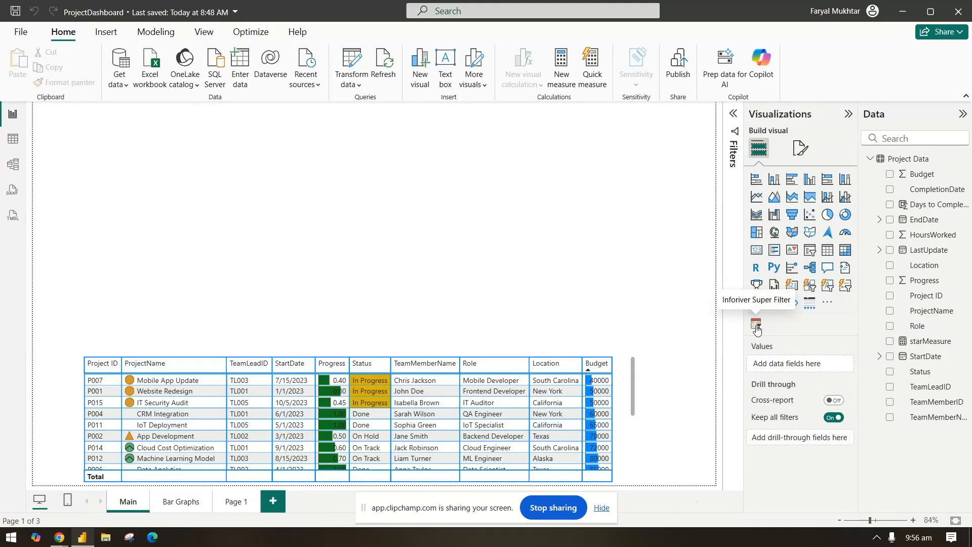
Add a Super Filter on StartDate as a plain date rather than a Date Hierarchy.
left_click(756, 327)
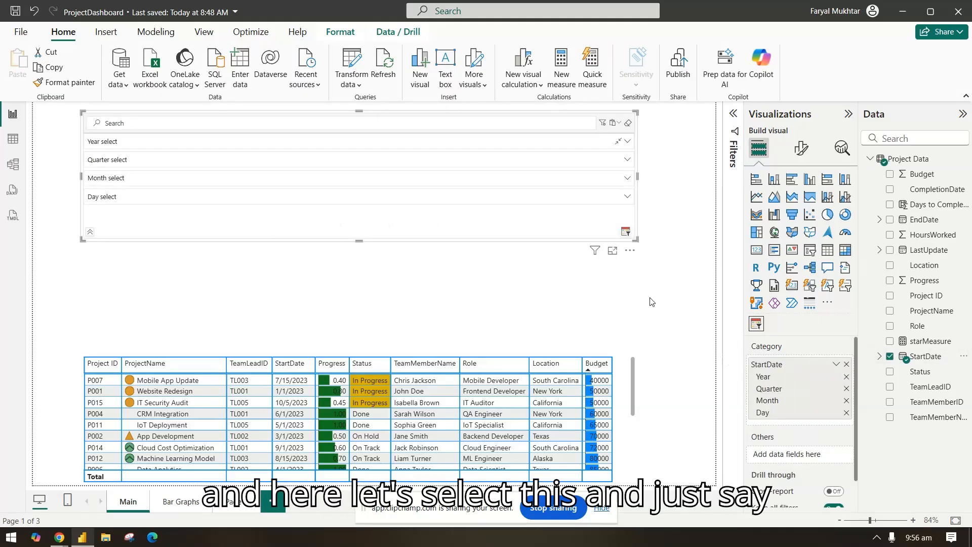
left_click(834, 364)
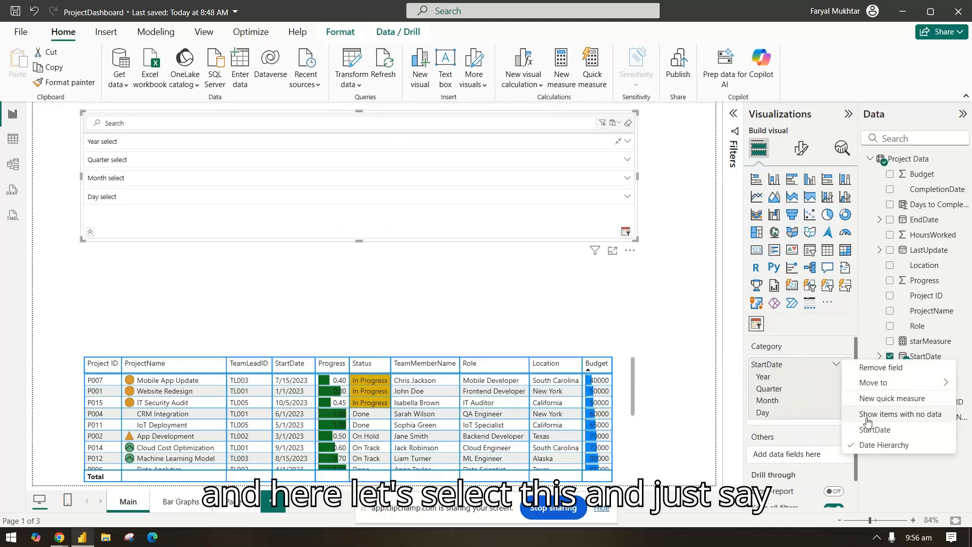
left_click(885, 445)
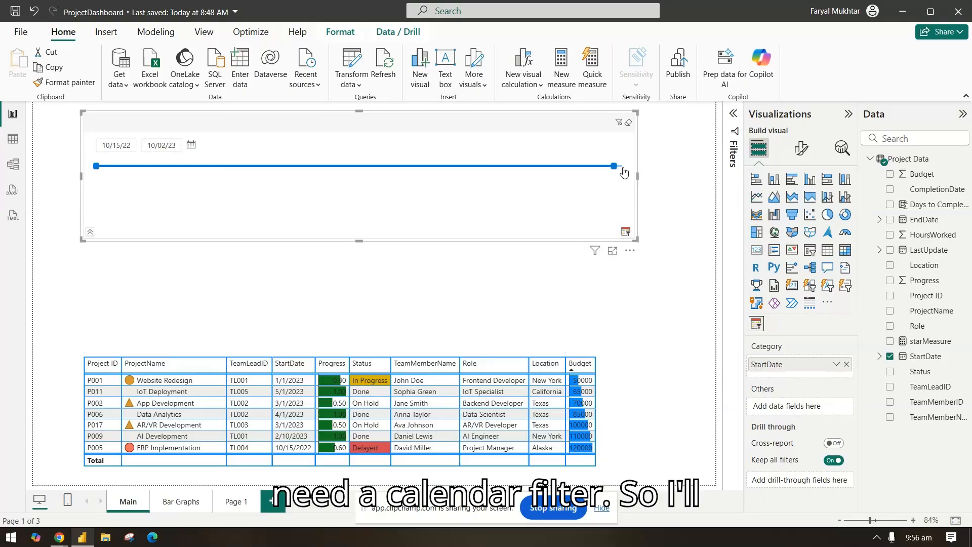
Turn Quick Mode off and set the Date Filter Selection Style to Calendar.
left_click(800, 149)
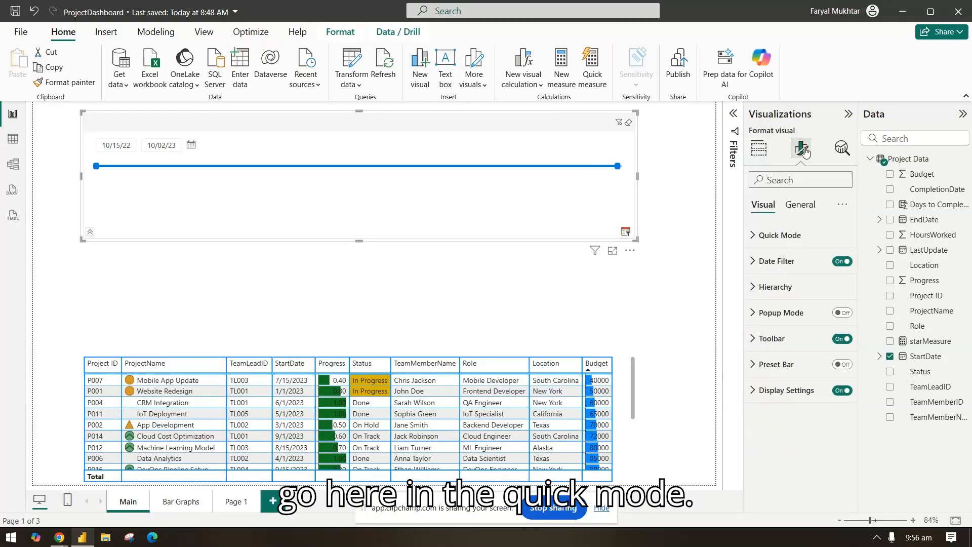
left_click(777, 235)
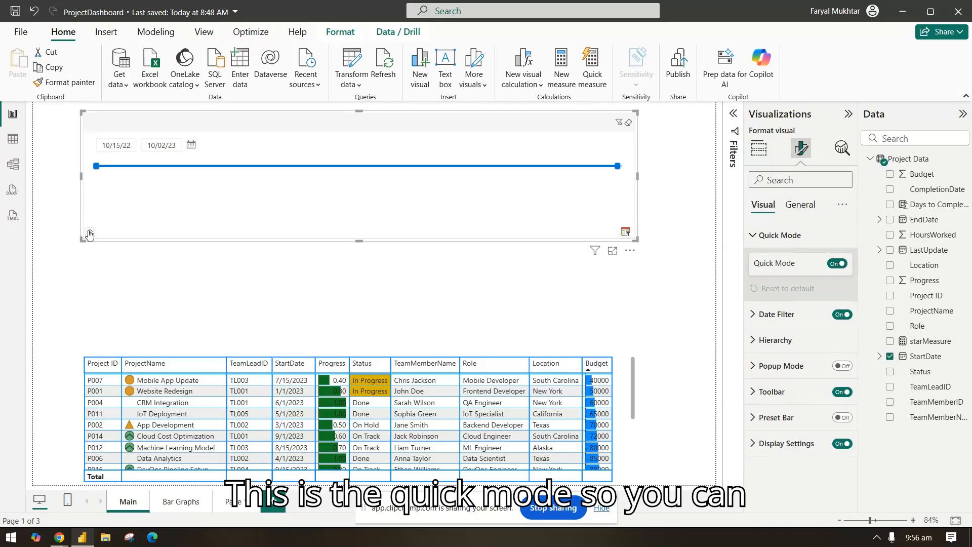
left_click(89, 233)
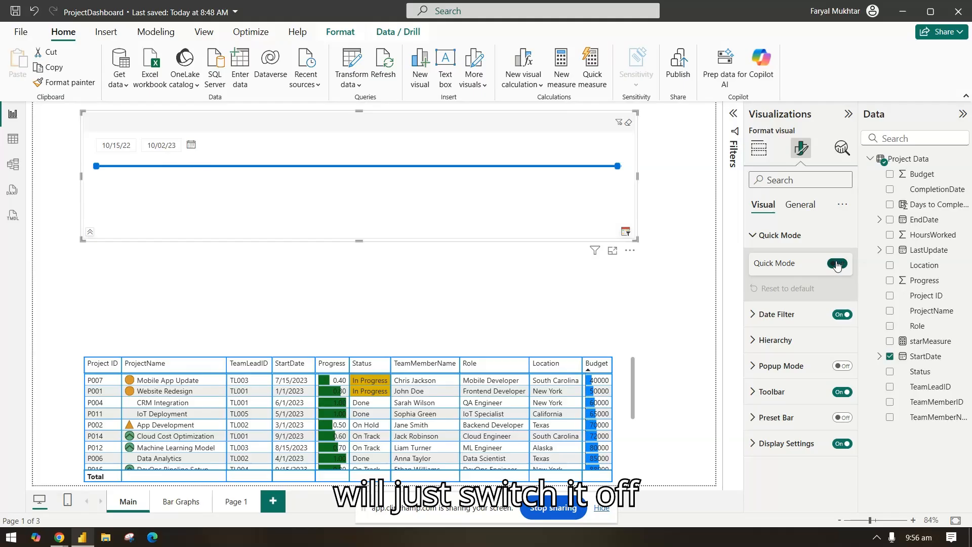
left_click(836, 264)
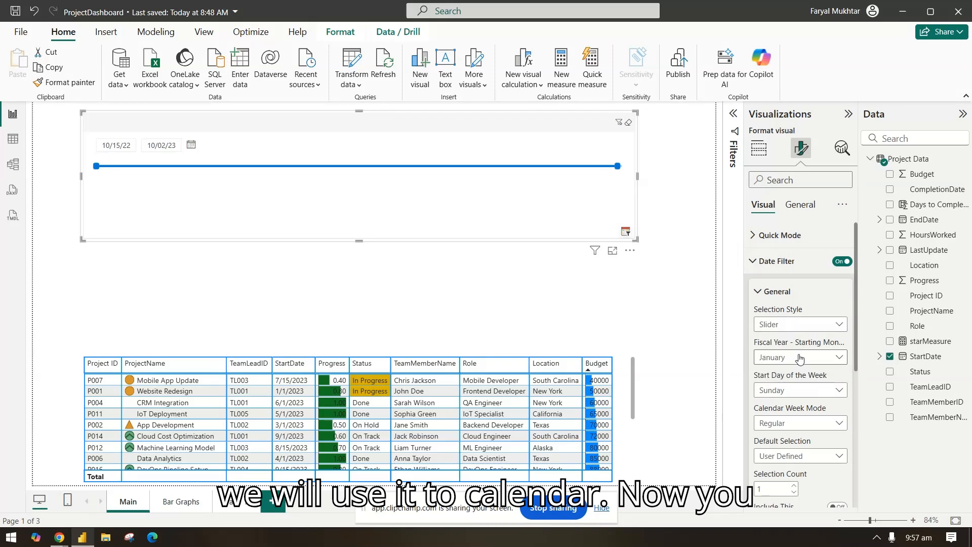
left_click(800, 324)
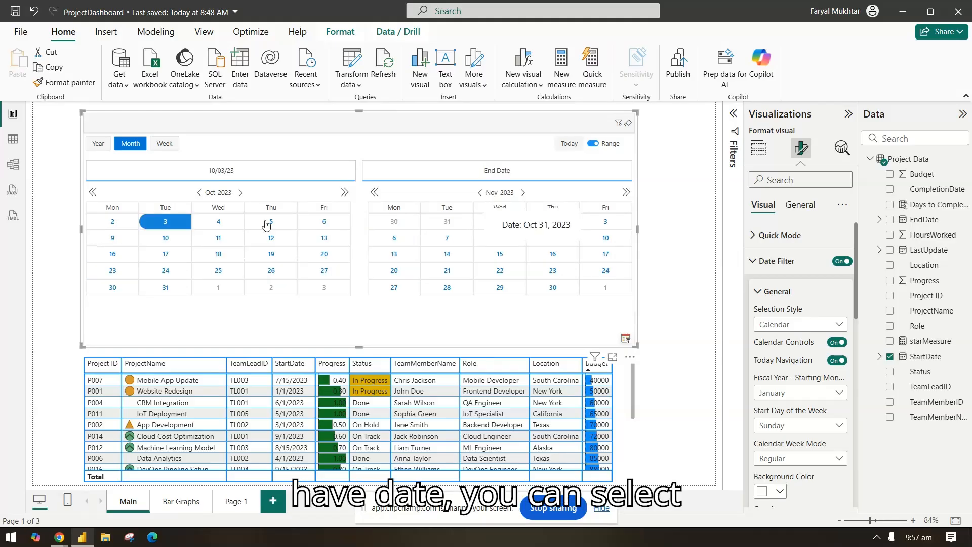
Select the StartDate range from October 3, 2022 to the chosen end date.
left_click(218, 222)
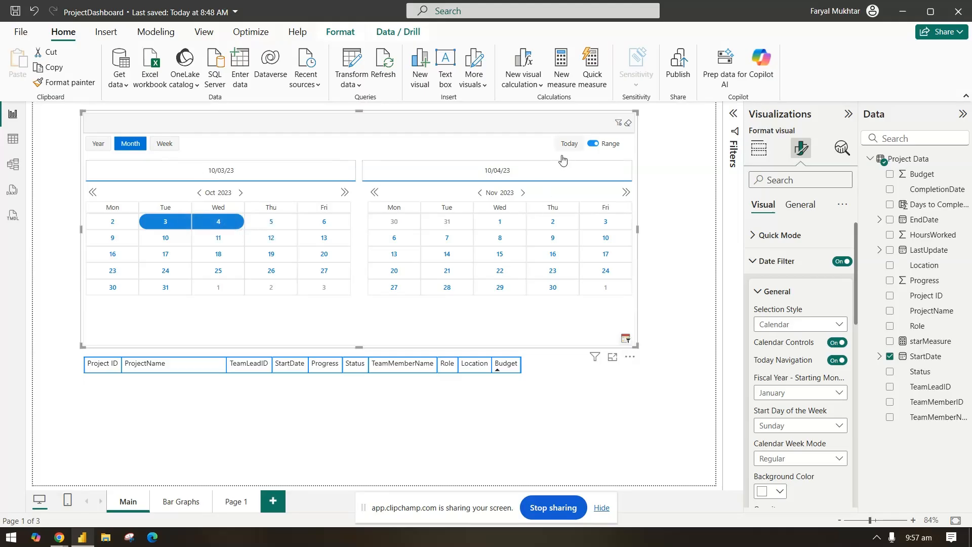
left_click(199, 193)
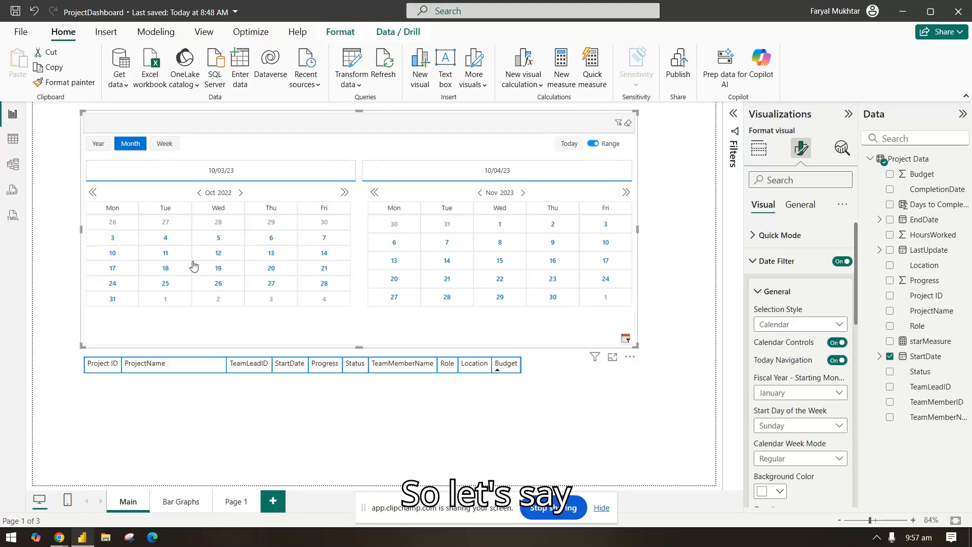
mouse_move(112, 237)
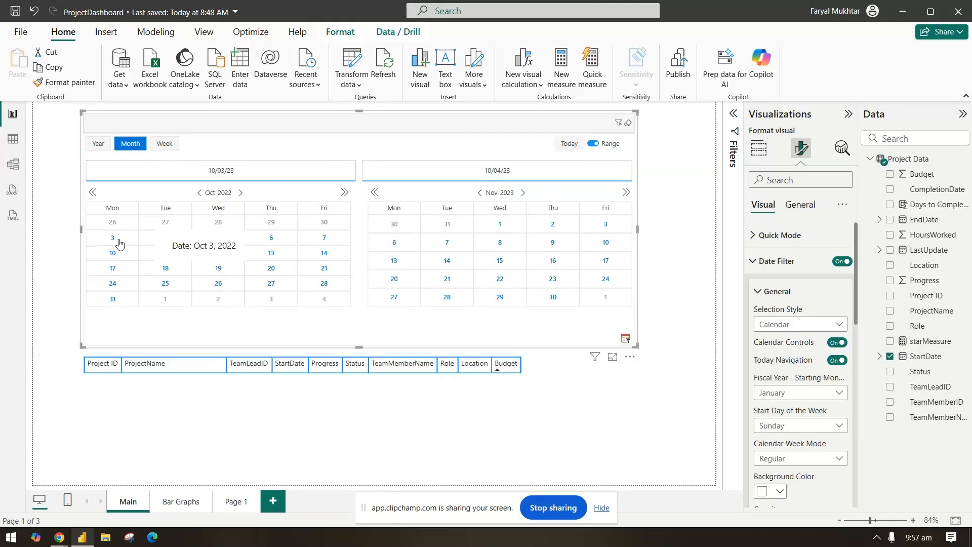
left_click(551, 296)
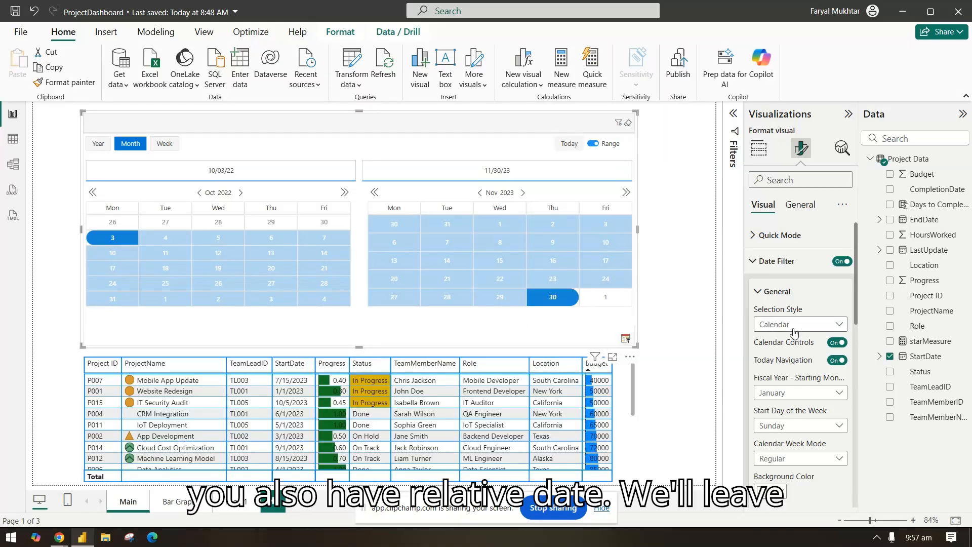
Toggle Calendar Controls off and on and set the week to start on Monday.
left_click(800, 324)
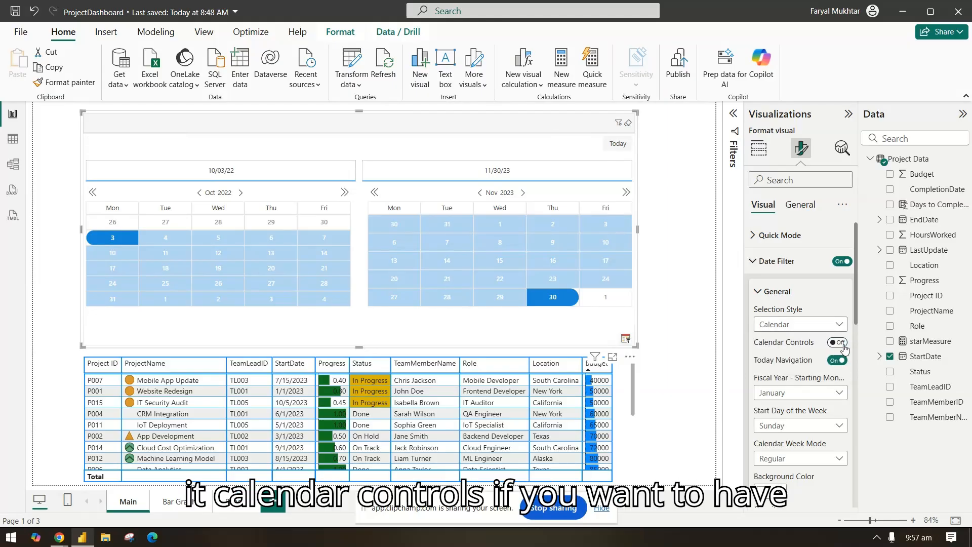
left_click(837, 342)
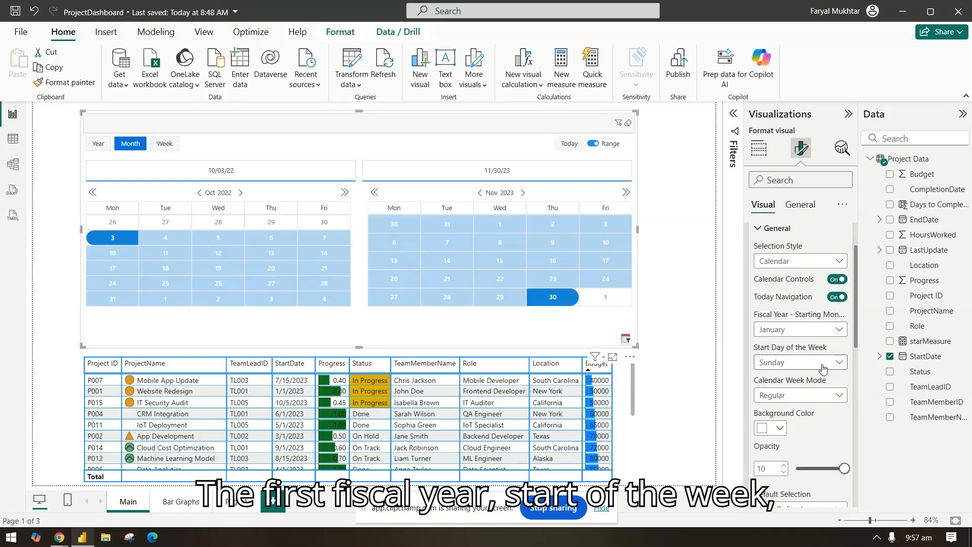
left_click(800, 362)
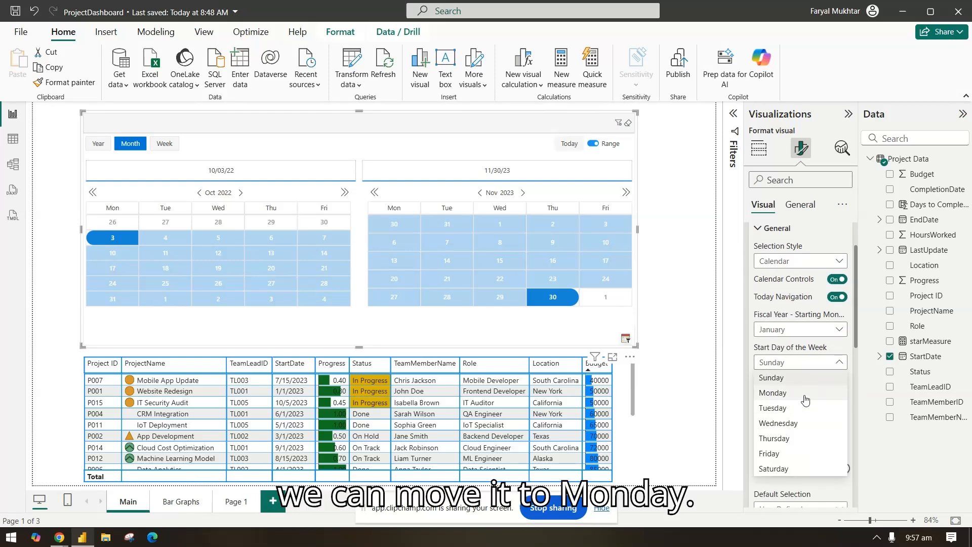
left_click(772, 393)
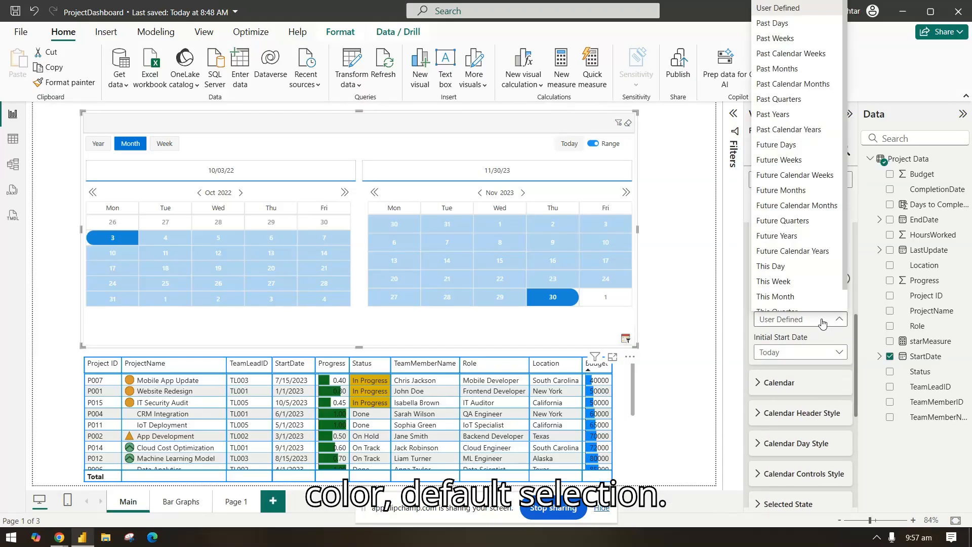
mouse_move(795, 24)
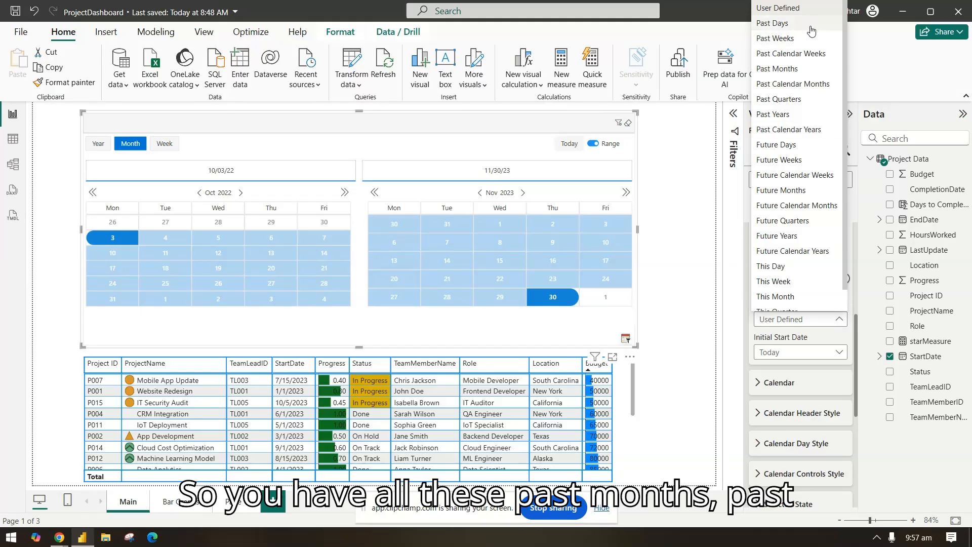
mouse_move(814, 338)
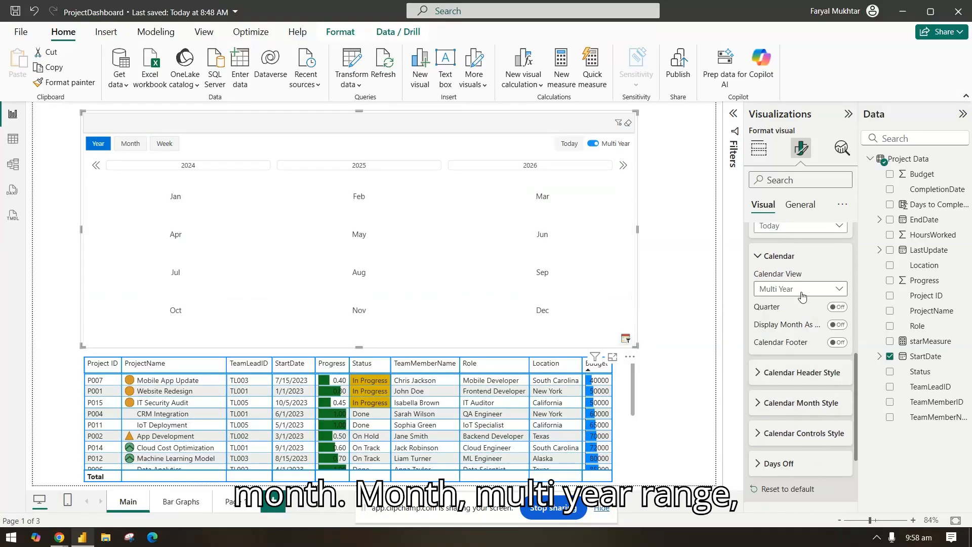
Set Calendar View to Month and turn on weekend Days off shading.
left_click(799, 289)
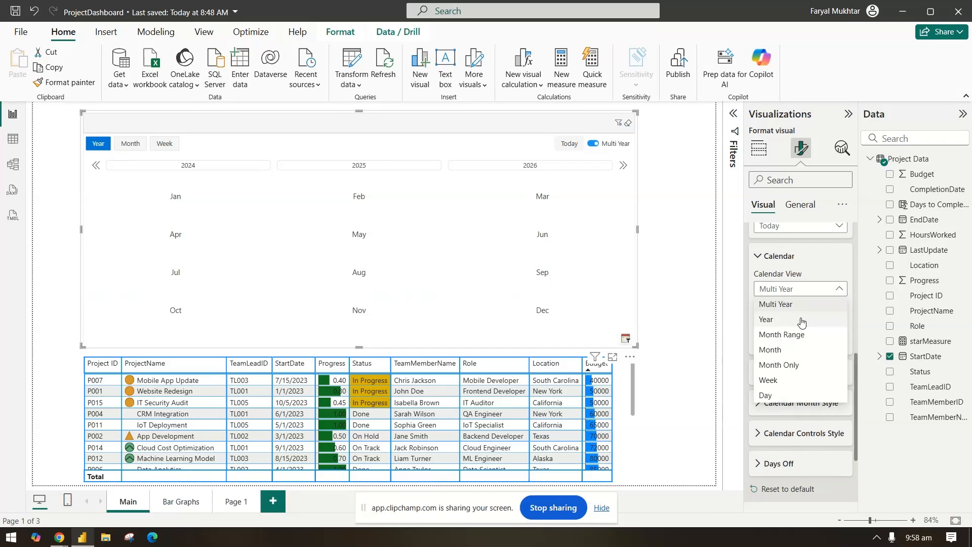
left_click(767, 319)
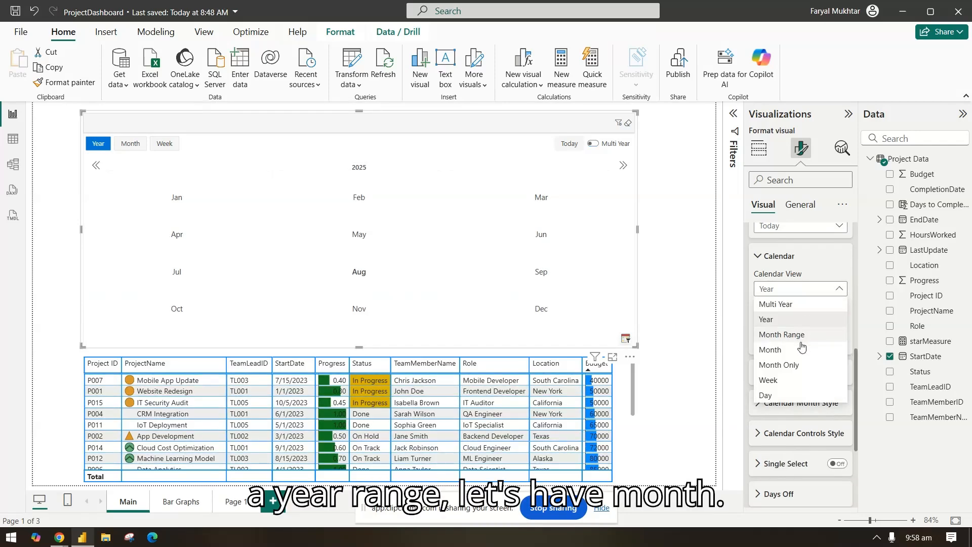
left_click(769, 349)
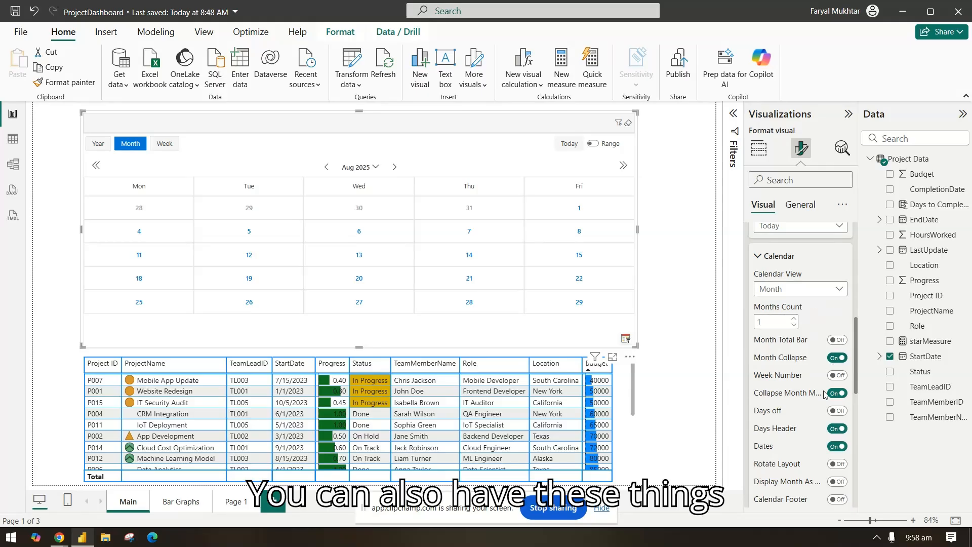
scroll("down", 3)
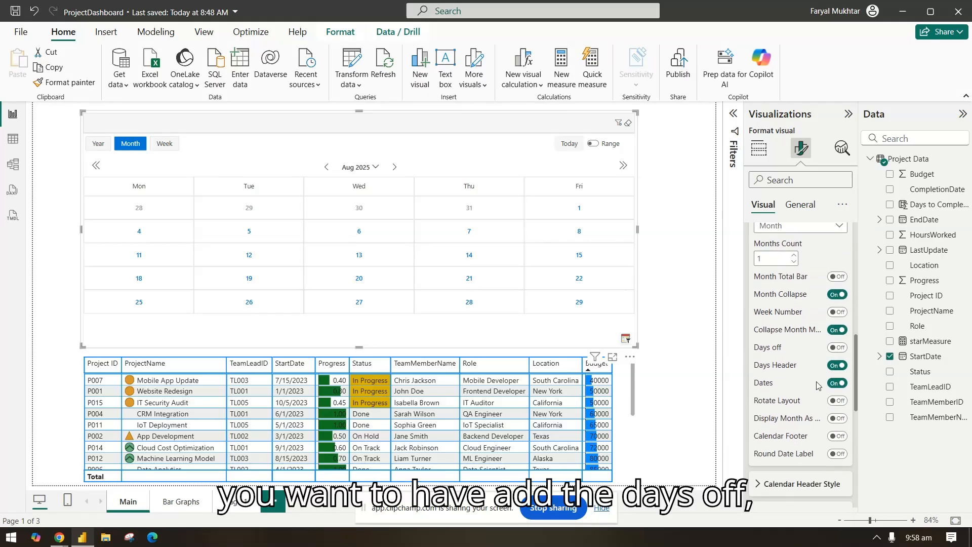
left_click(836, 347)
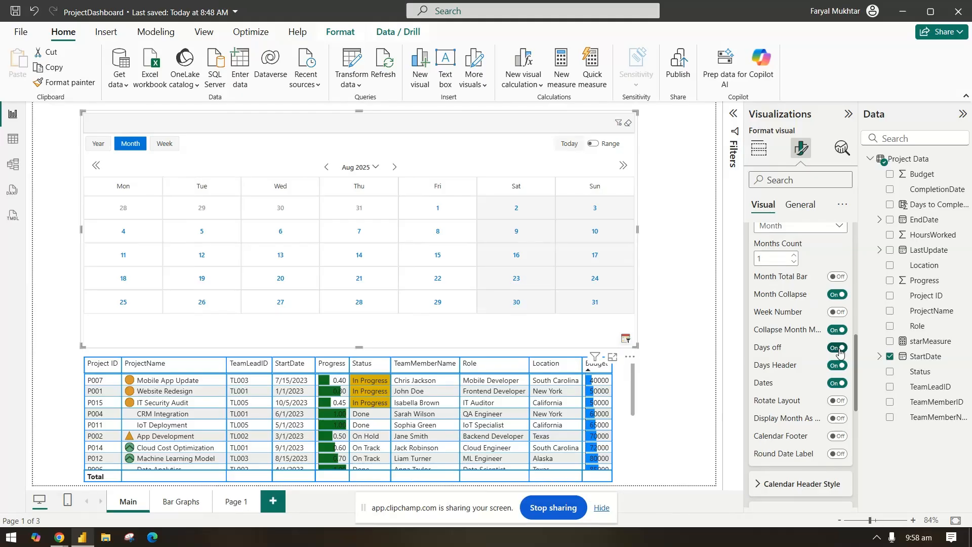
Try the month total bar on and off and preview the year view.
left_click(837, 276)
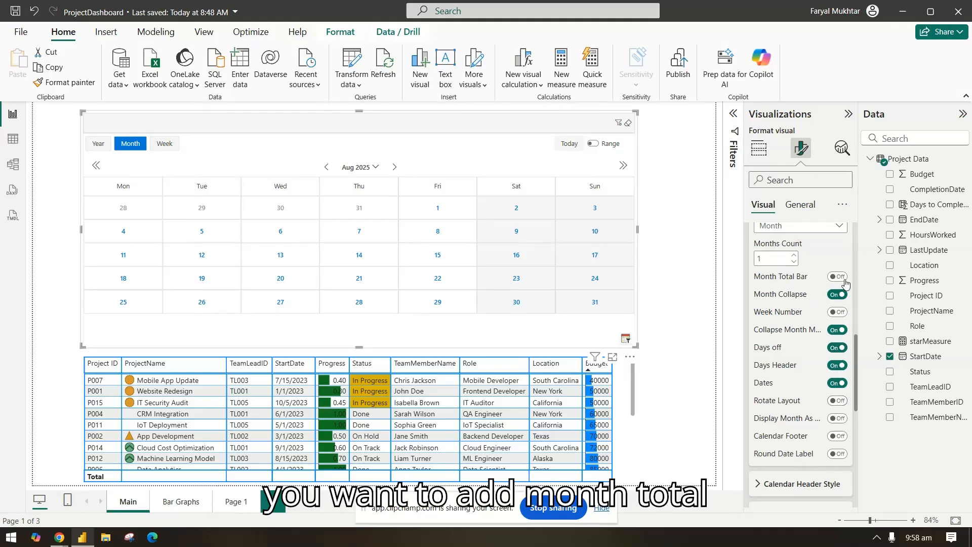
left_click(837, 276)
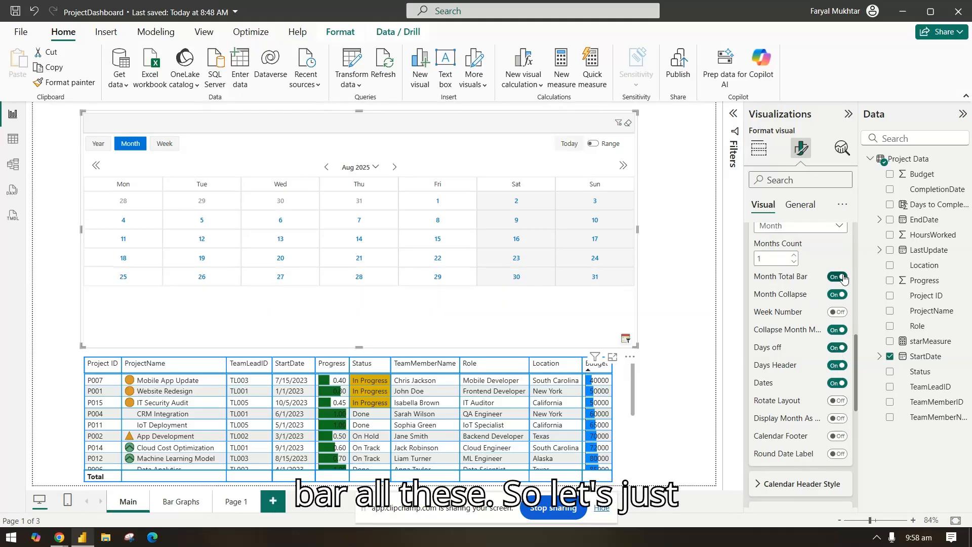
left_click(836, 276)
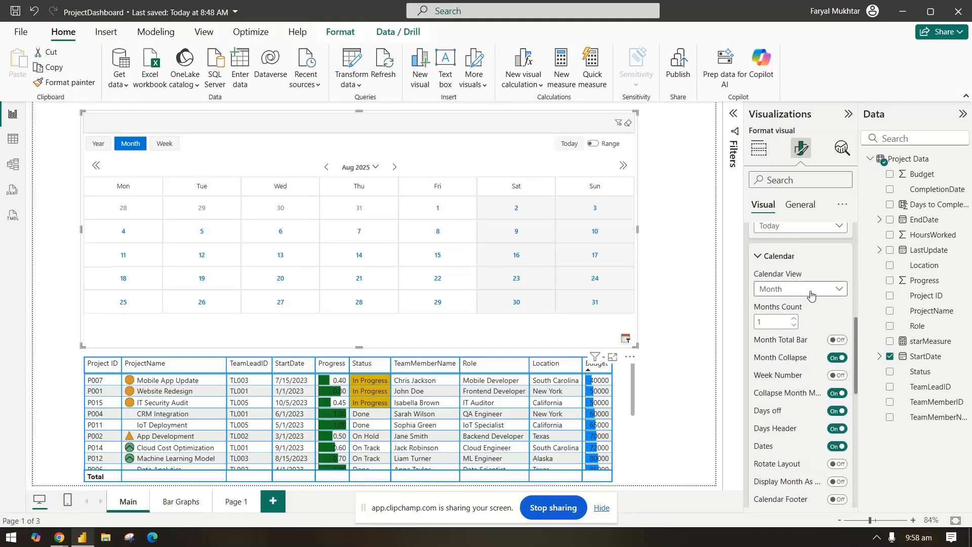
left_click(97, 142)
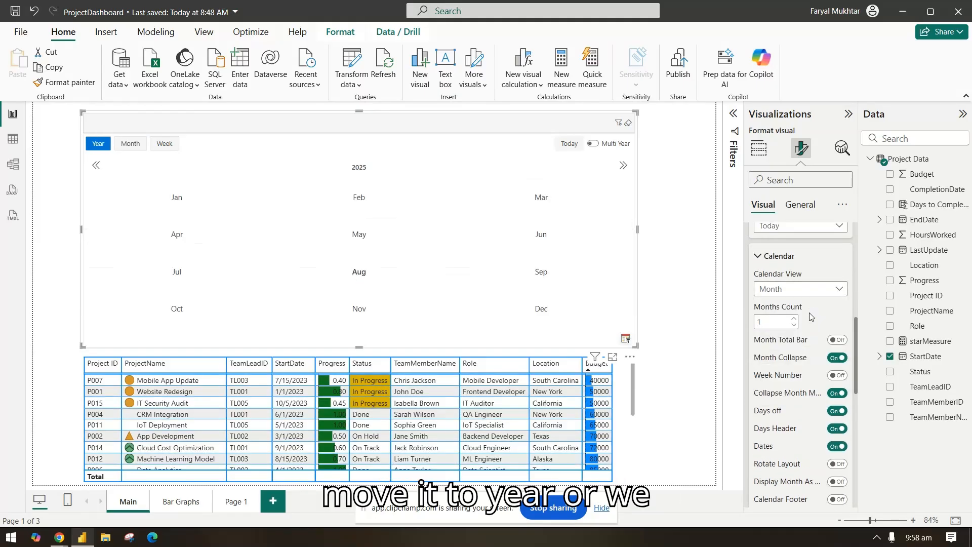
Switch Calendar View to Month Range and show the Days Header.
left_click(800, 288)
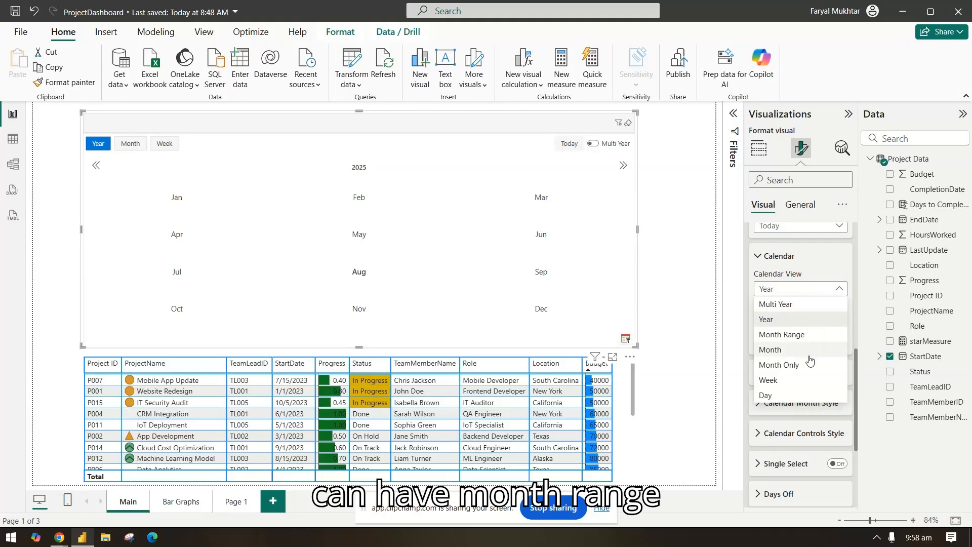
left_click(769, 350)
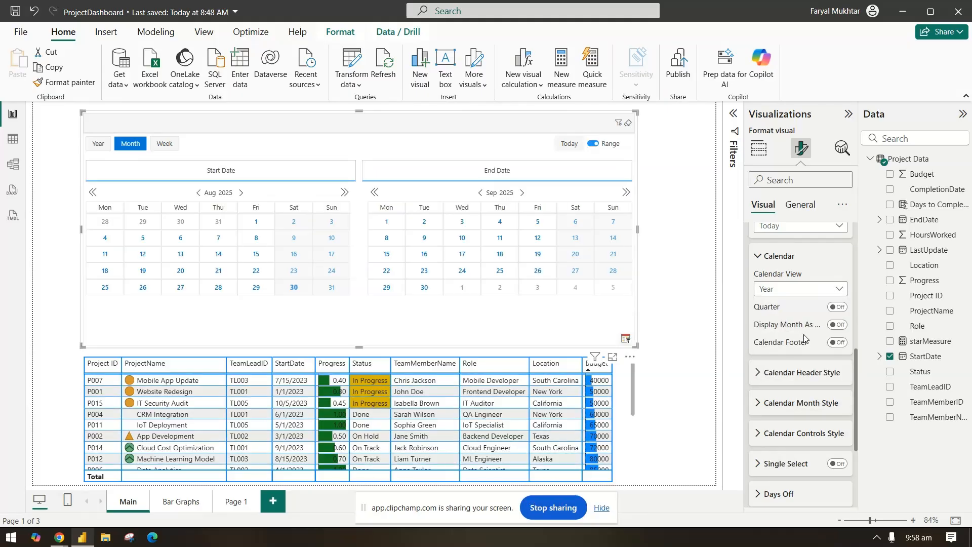
left_click(799, 288)
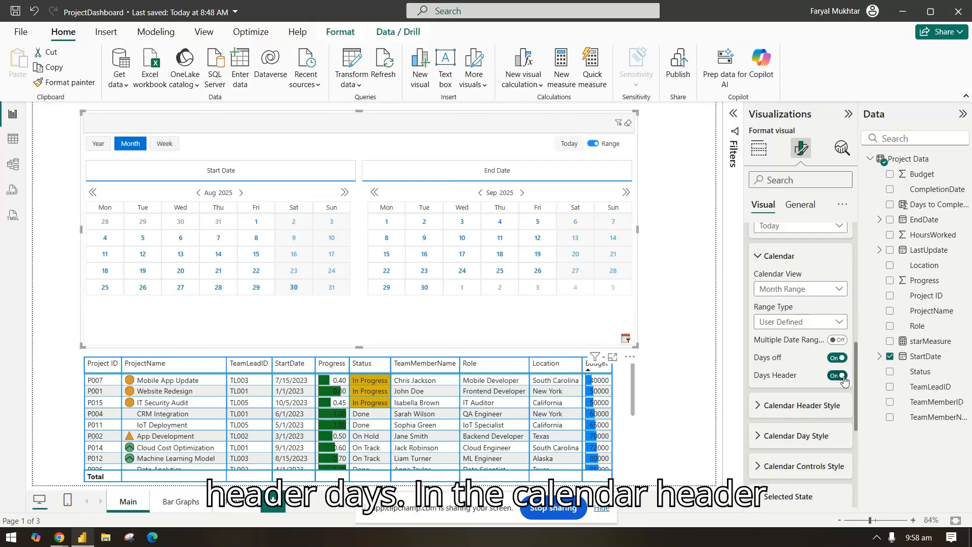
mouse_move(815, 410)
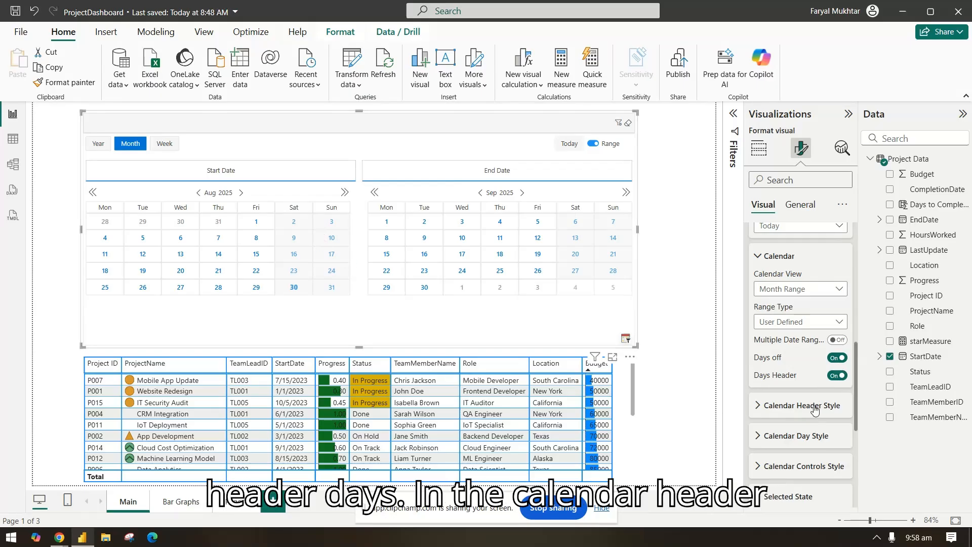
Set Header Background Color to blue with bold, italic, underlined header text.
left_click(799, 405)
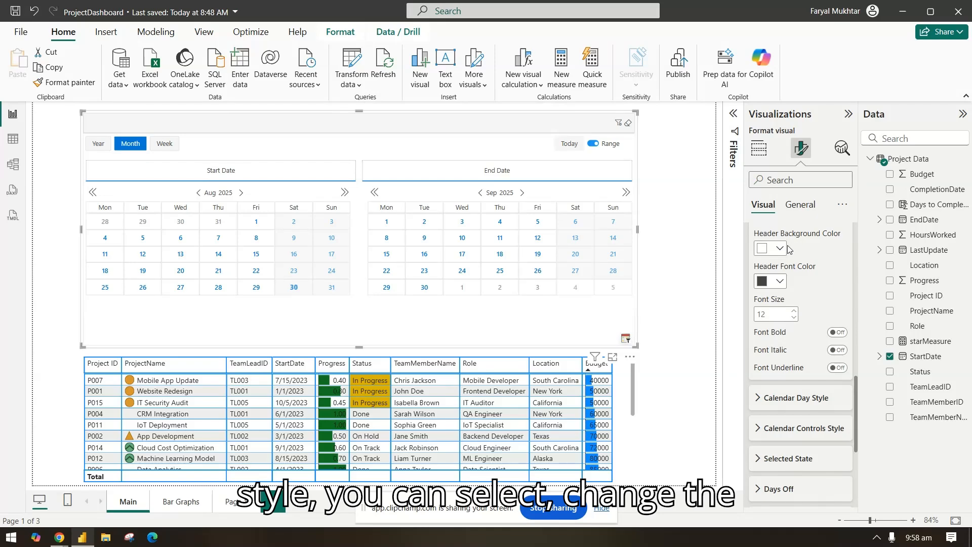
left_click(779, 248)
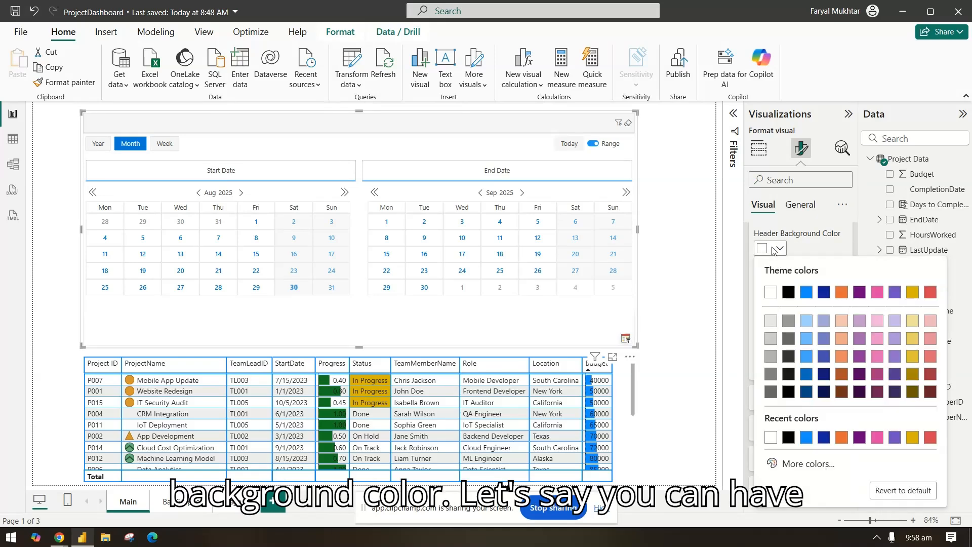
left_click(805, 292)
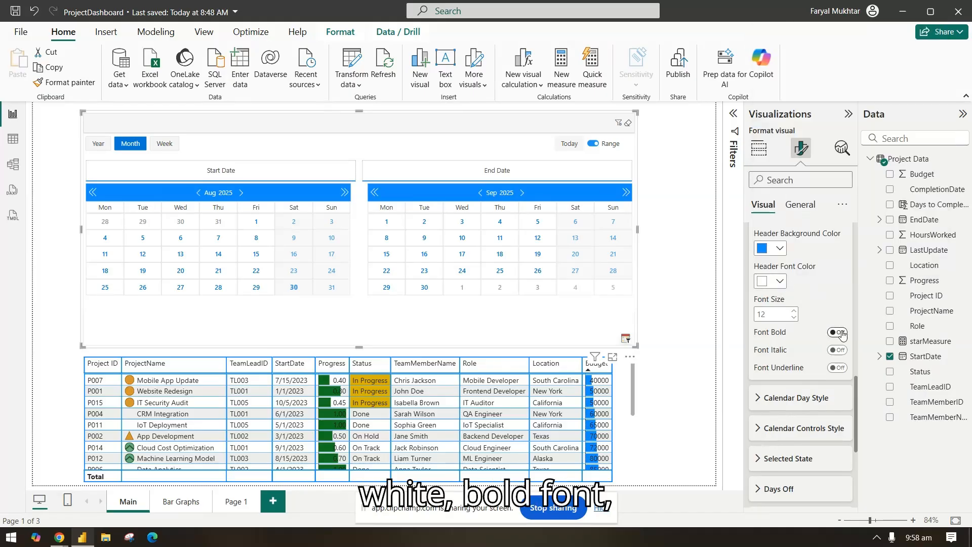
left_click(836, 333)
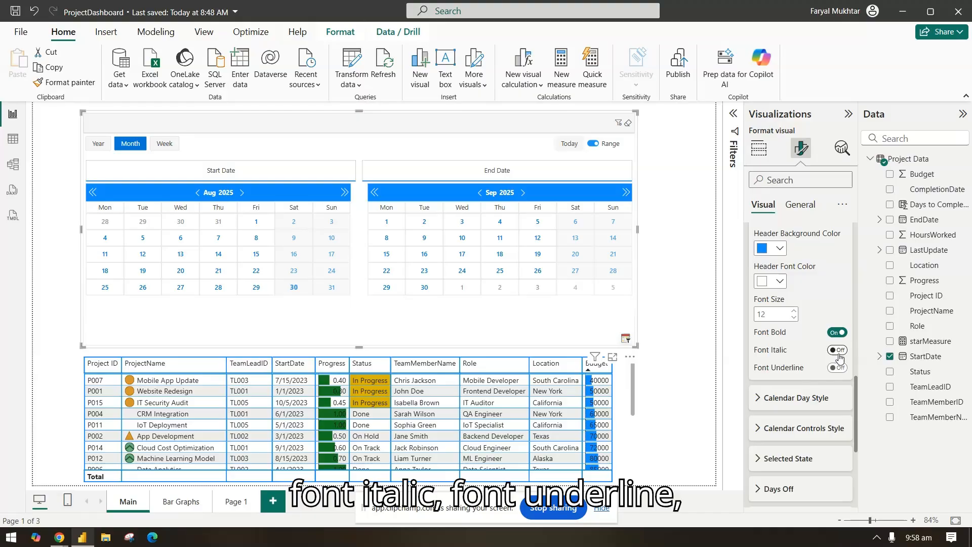
left_click(836, 349)
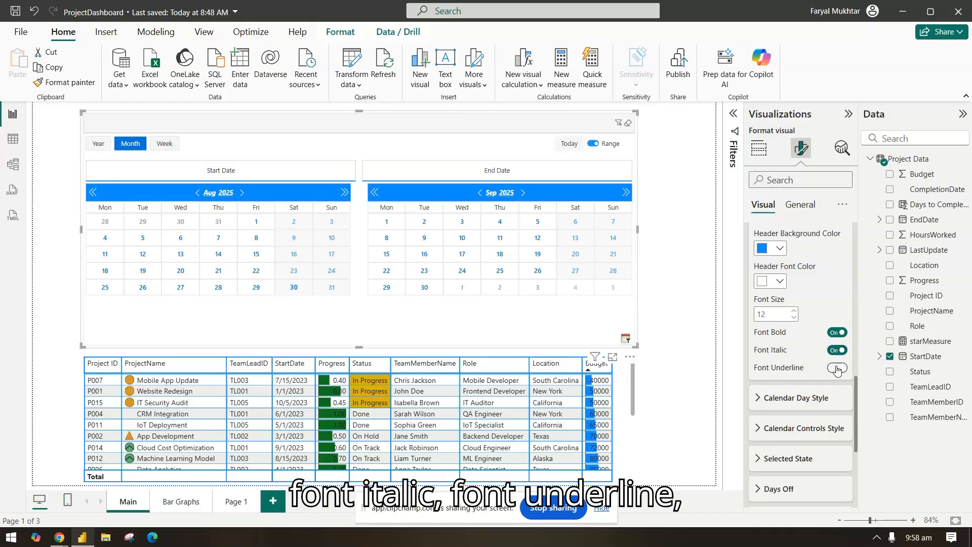
left_click(837, 370)
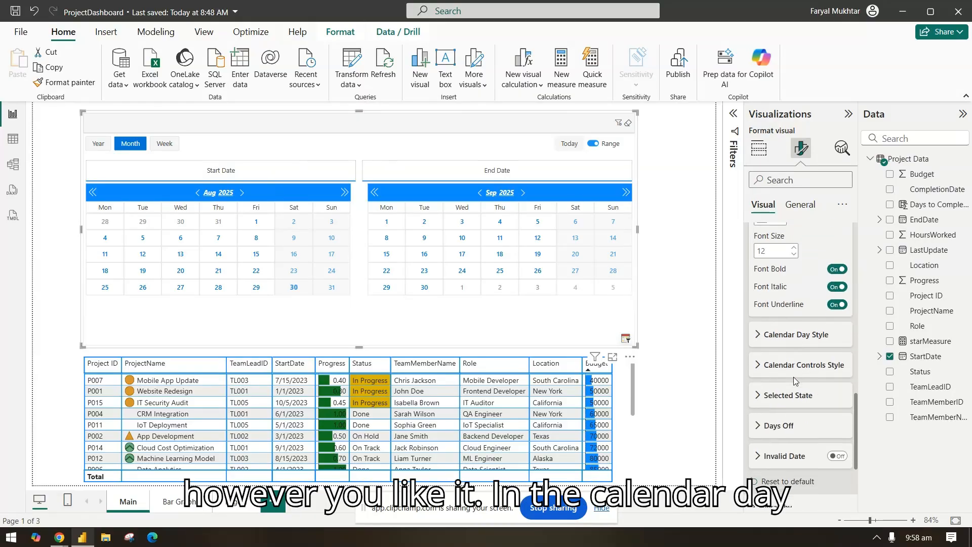
In Calendar Day Style, set the Days Off Background Color to red.
left_click(796, 333)
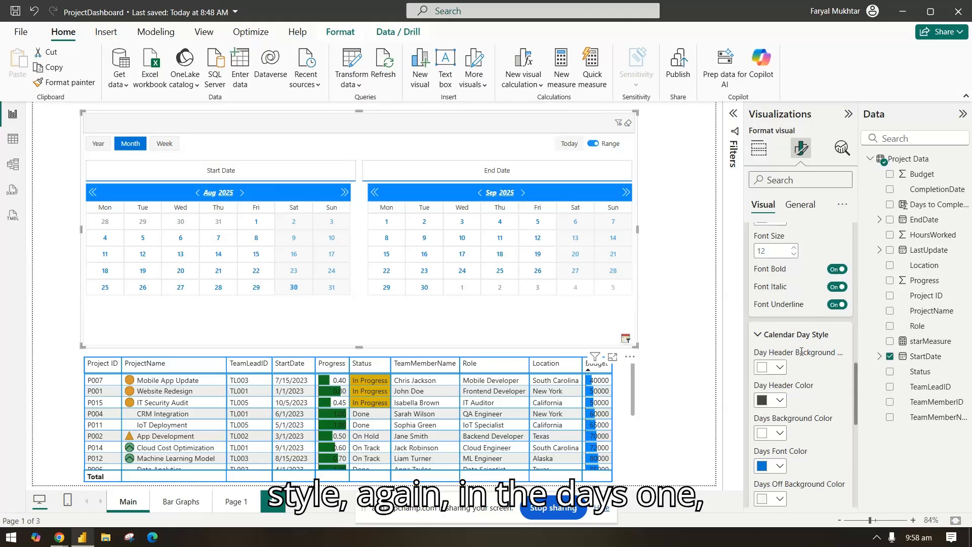
scroll("down", 3)
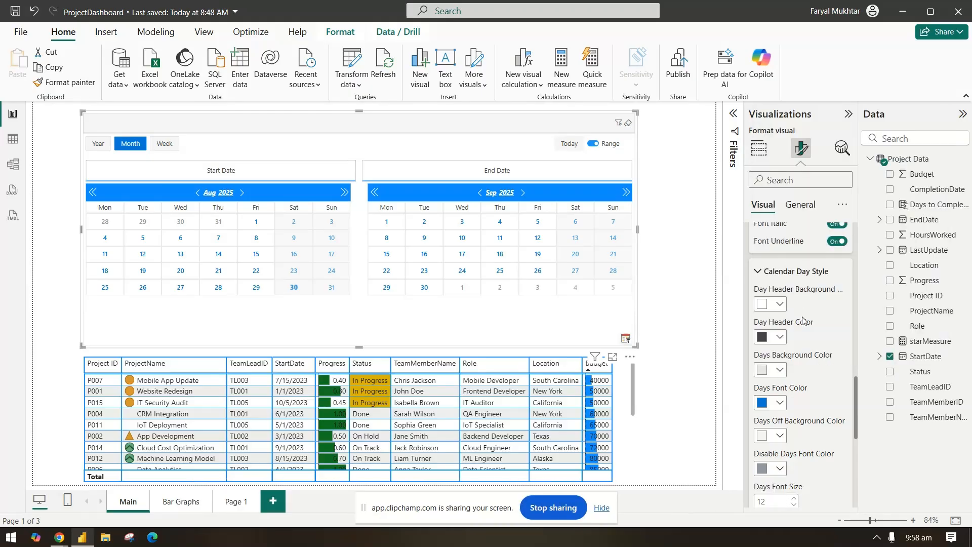
scroll("down", 3)
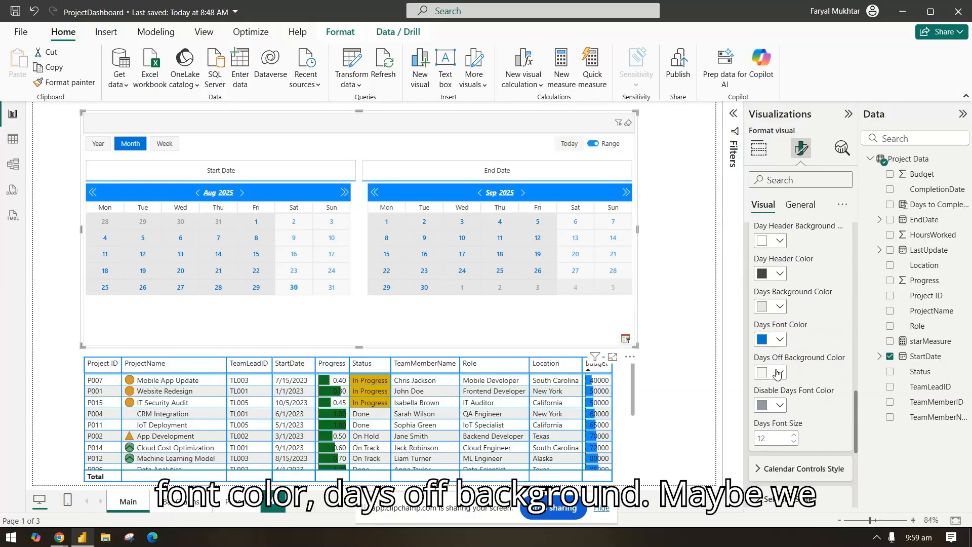
left_click(777, 371)
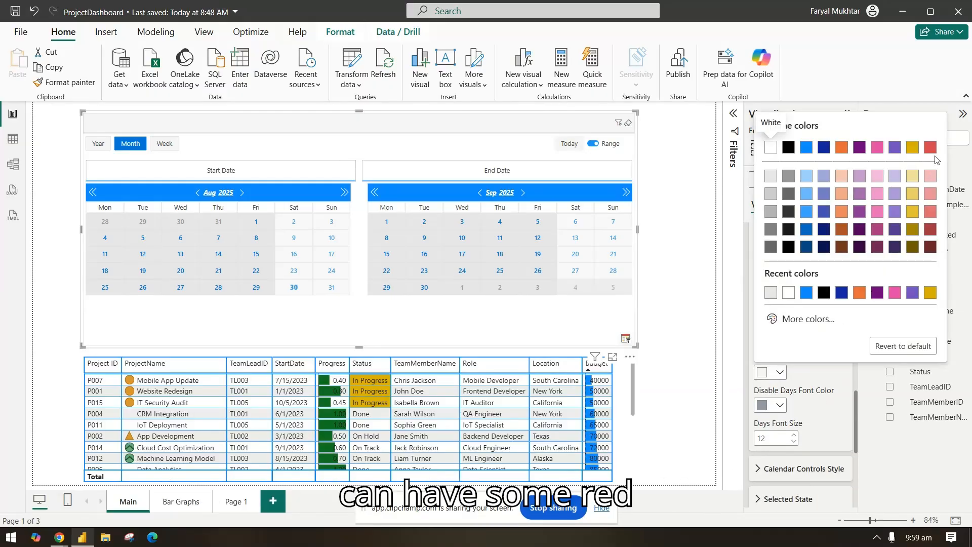
left_click(841, 147)
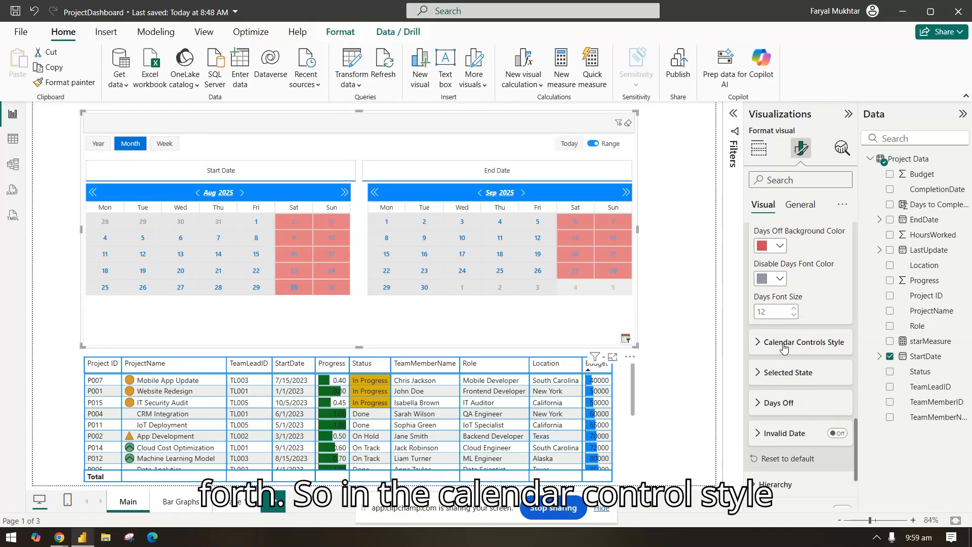
Expand Calendar Controls Style and its Selected State settings.
left_click(803, 341)
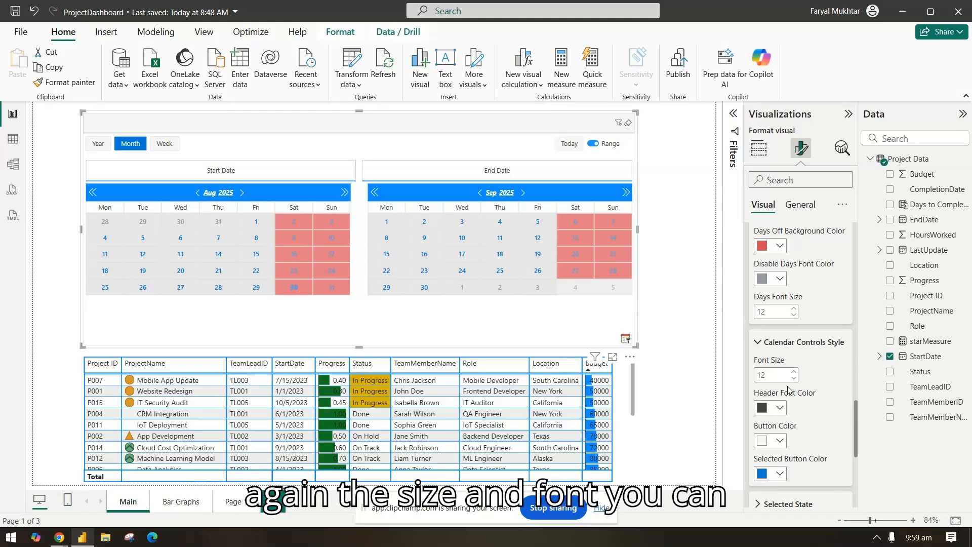
left_click(804, 341)
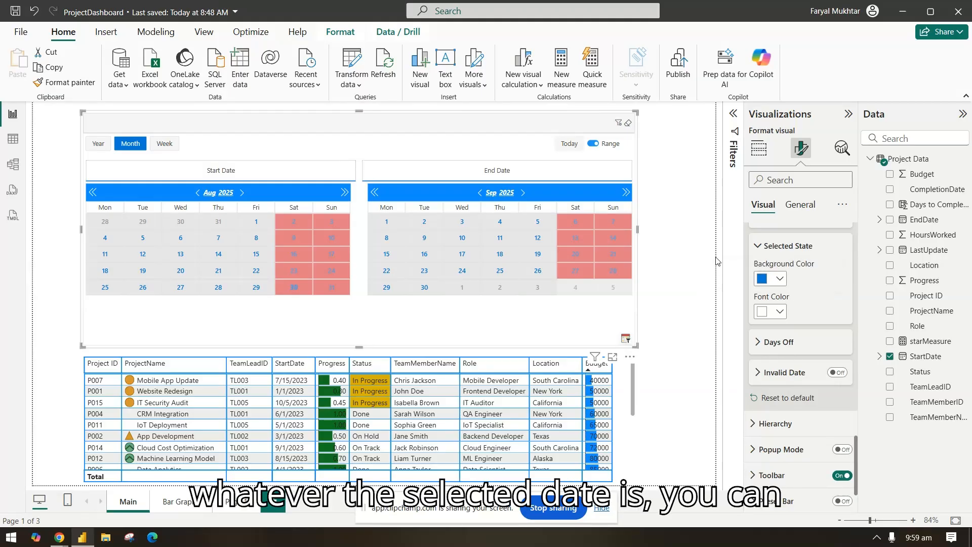
mouse_move(809, 348)
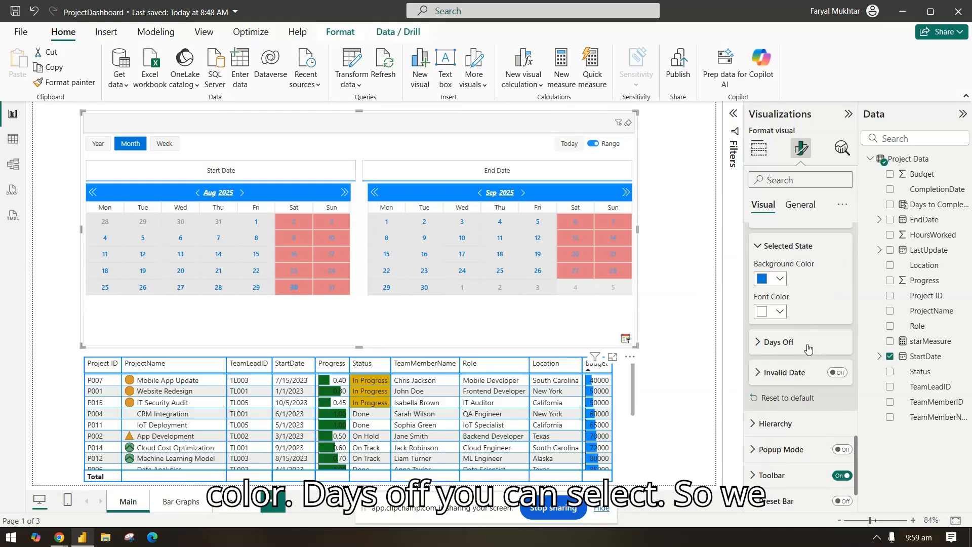
Swap Sunday for Friday so Friday and Saturday are the red days off, then collapse Days Off.
left_click(778, 342)
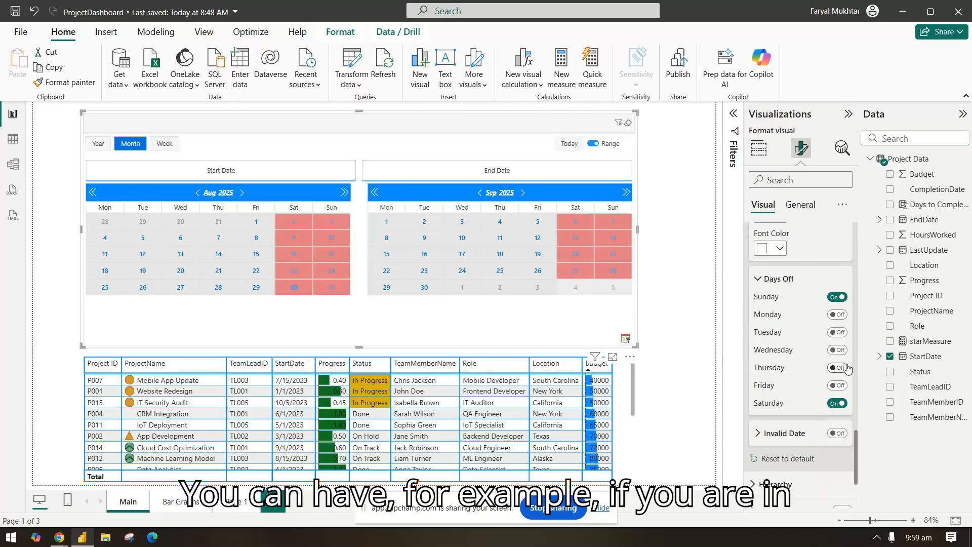
left_click(836, 384)
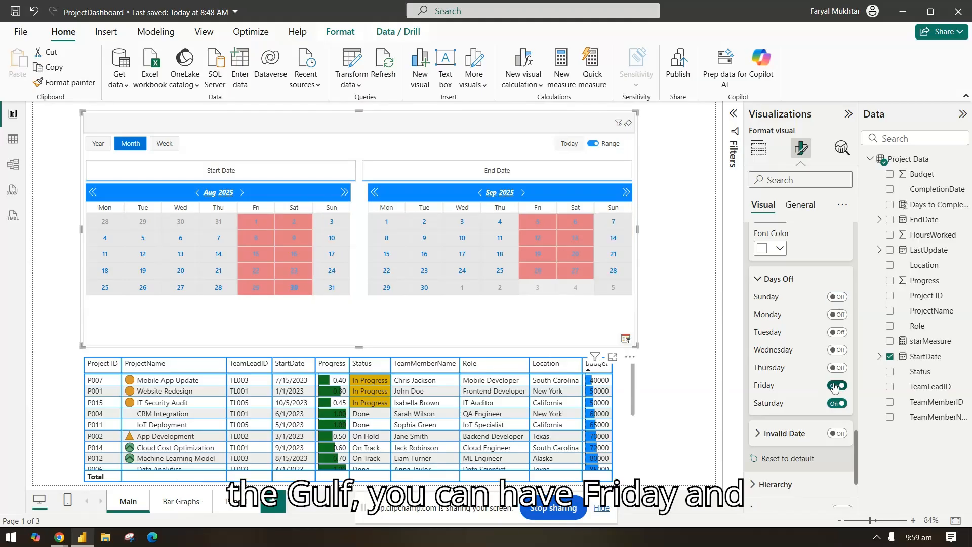
left_click(836, 385)
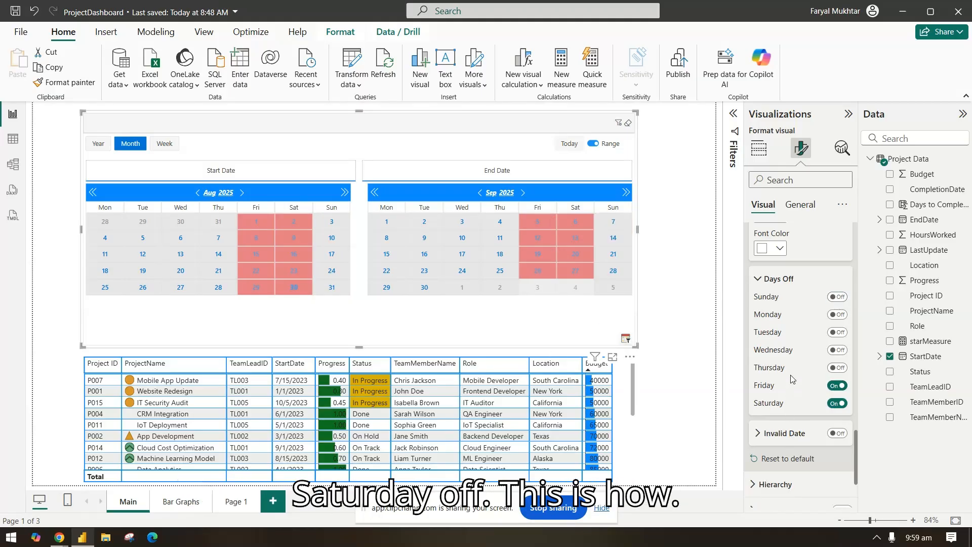
left_click(778, 284)
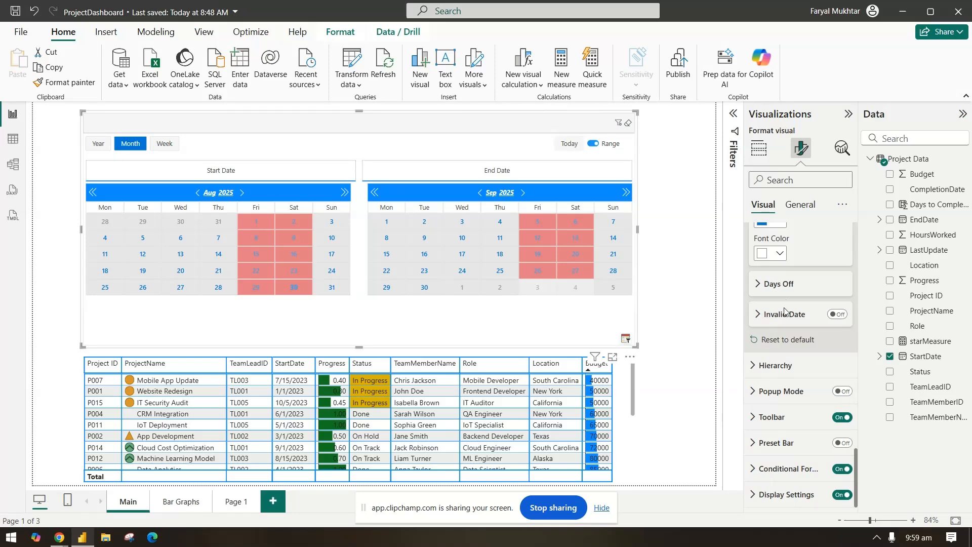
Preview the invalid-date strikeout, switch it back off, and scroll to the Hierarchy settings.
left_click(837, 314)
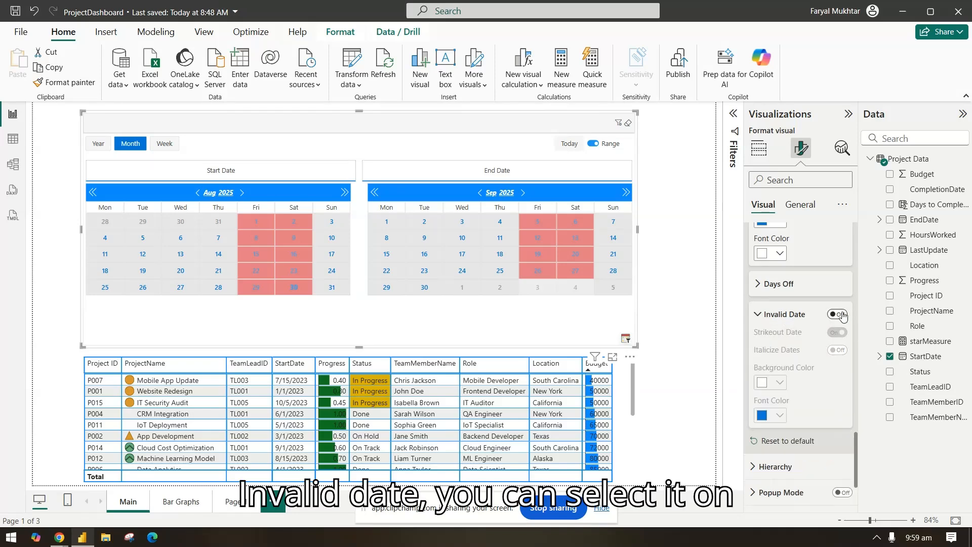
left_click(836, 314)
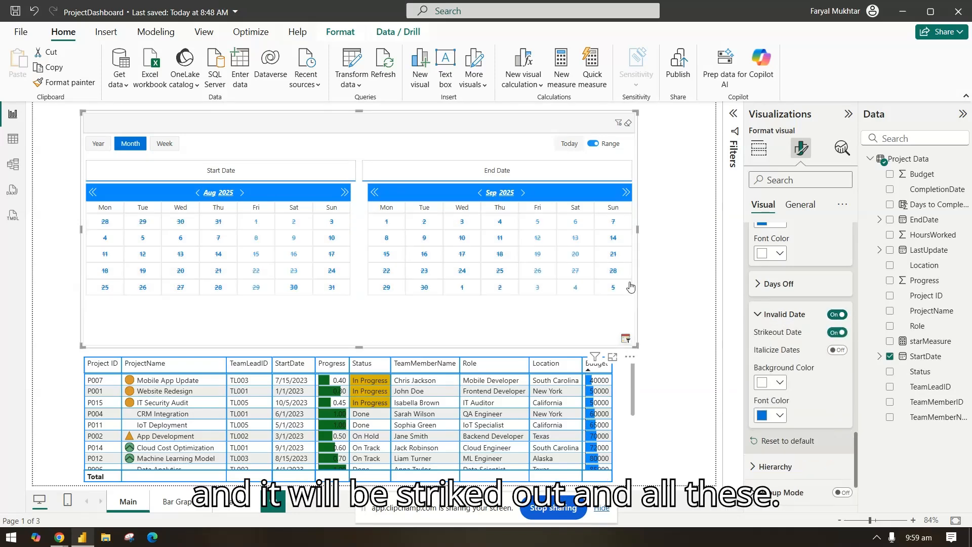
mouse_move(221, 269)
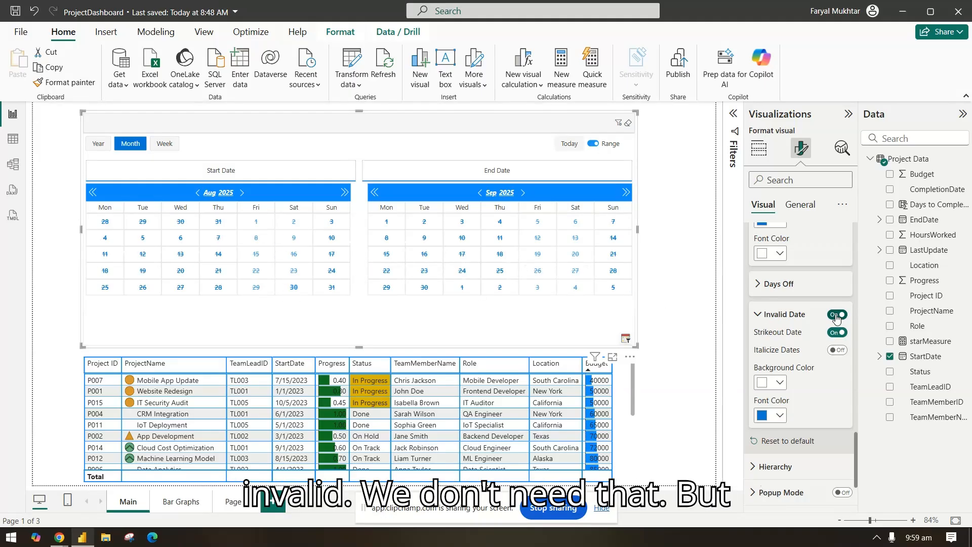
left_click(836, 314)
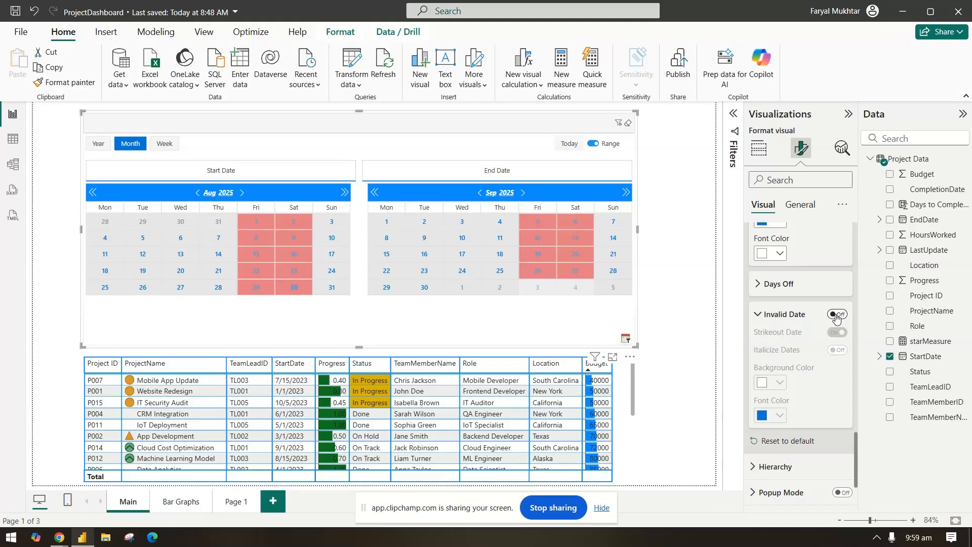
scroll("down", 3)
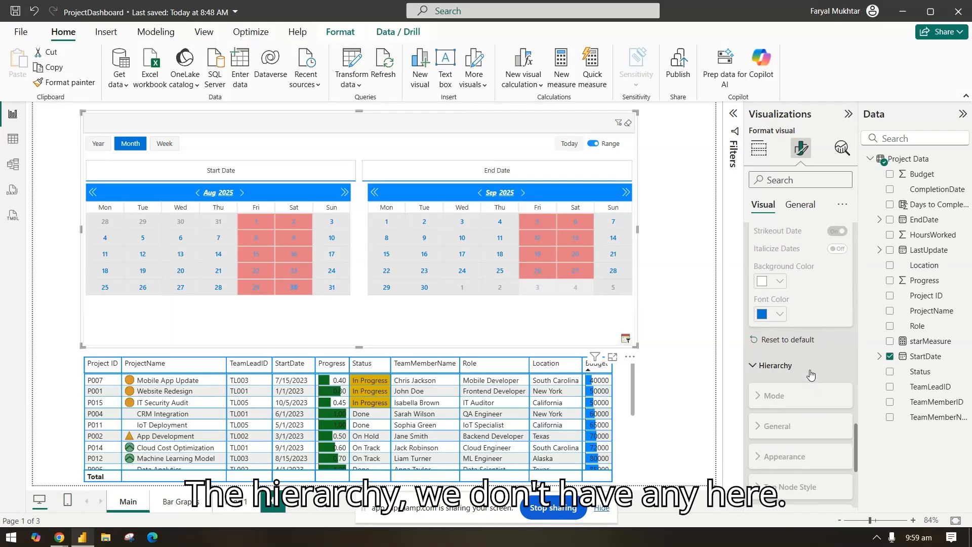
Collapse Hierarchy, shorten the filter visual and switch it to Popup Mode.
left_click(773, 366)
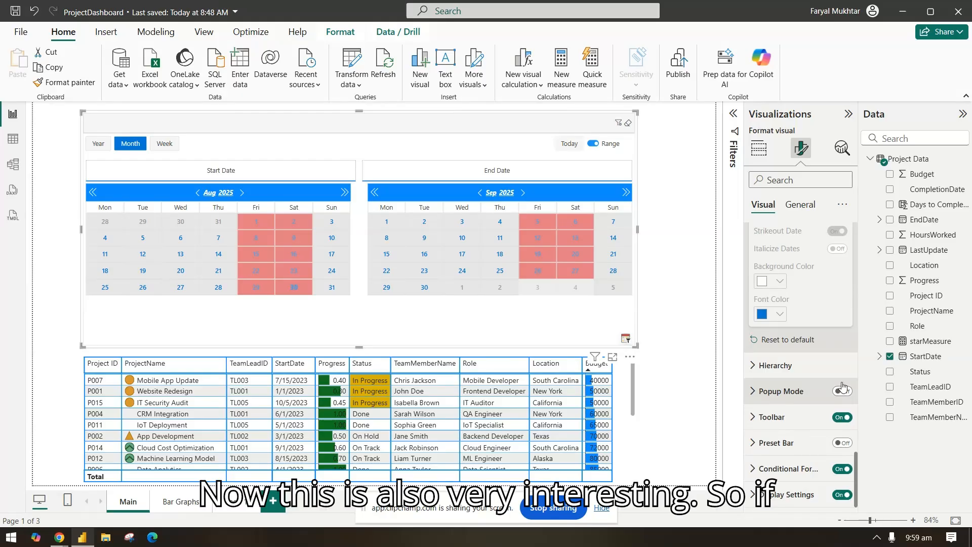
left_click(842, 391)
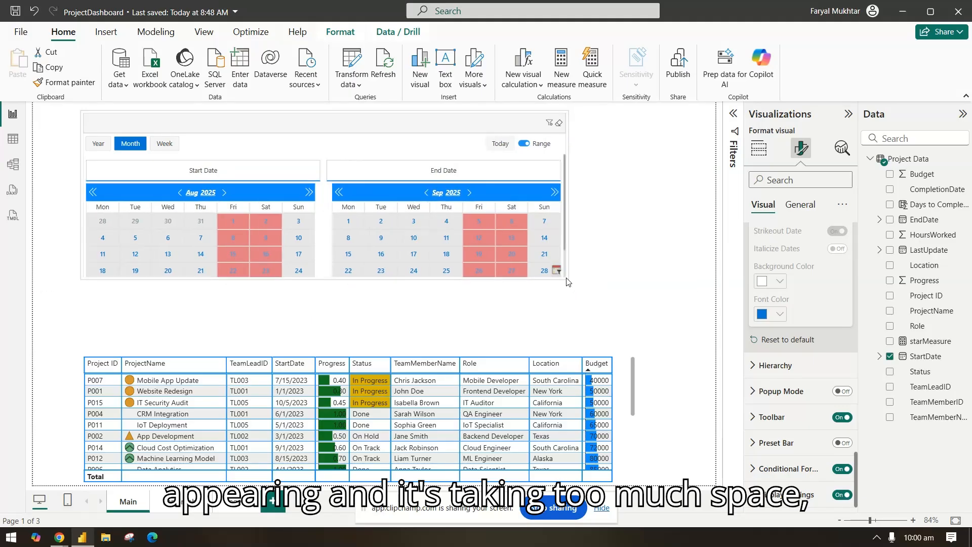
left_click(841, 390)
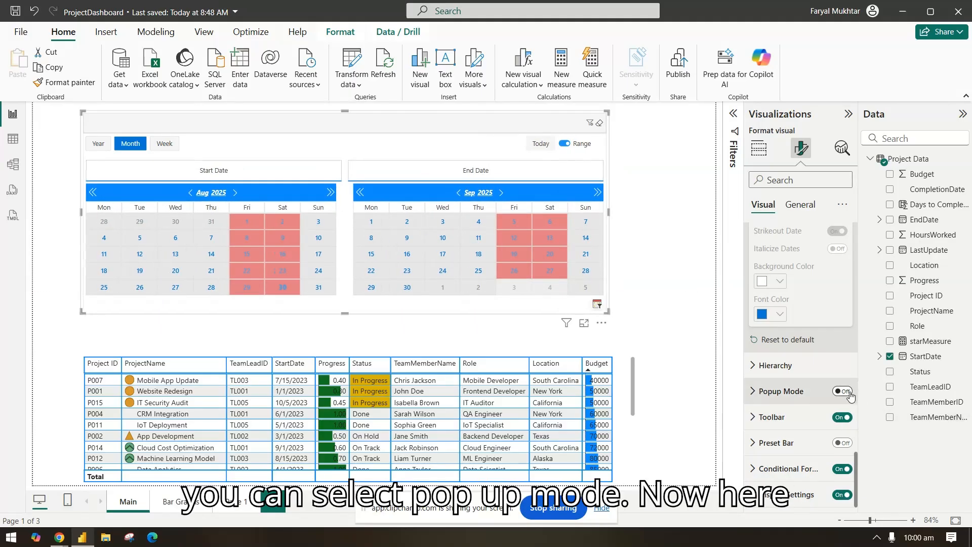
left_click(842, 391)
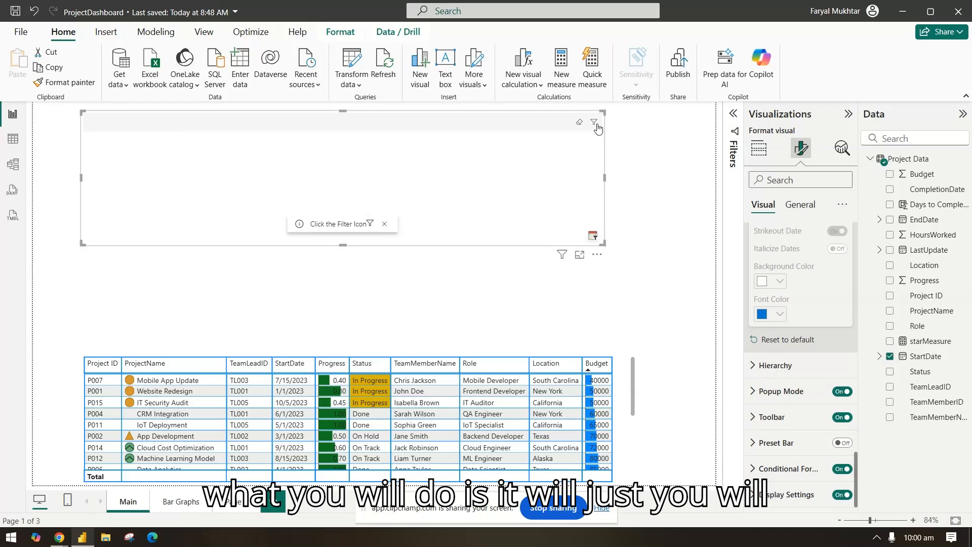
Preview the pop-up calendar from the filter icon, confirm OK, and turn Popup Mode back off.
left_click(595, 123)
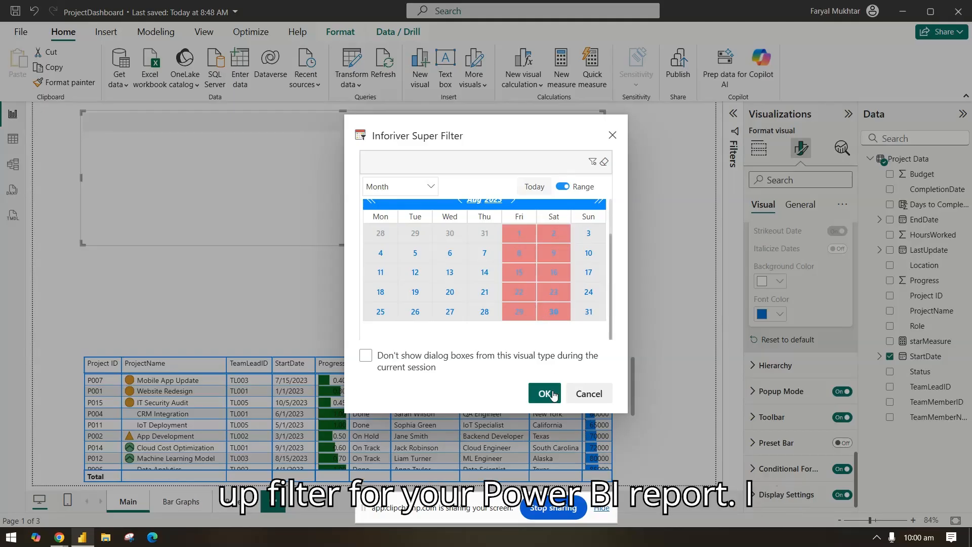
left_click(545, 394)
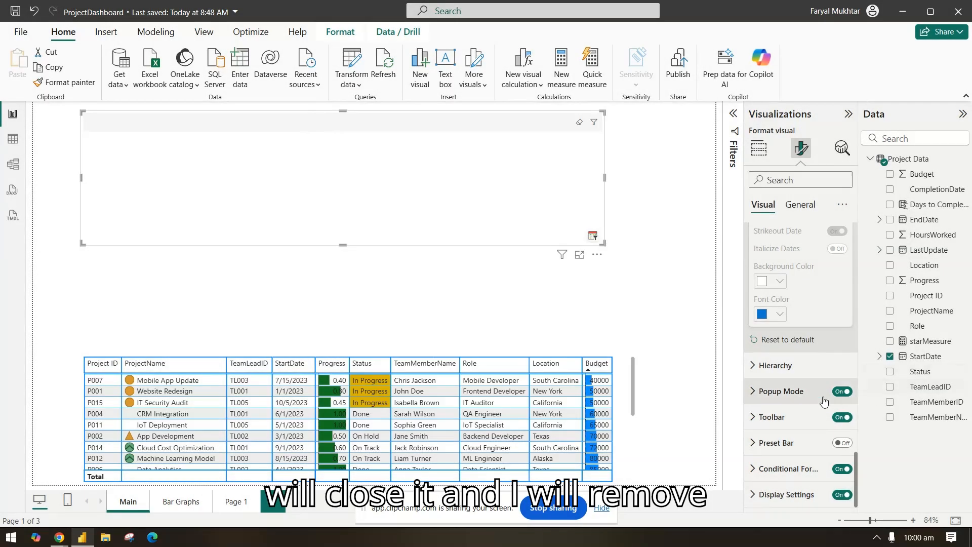
left_click(842, 391)
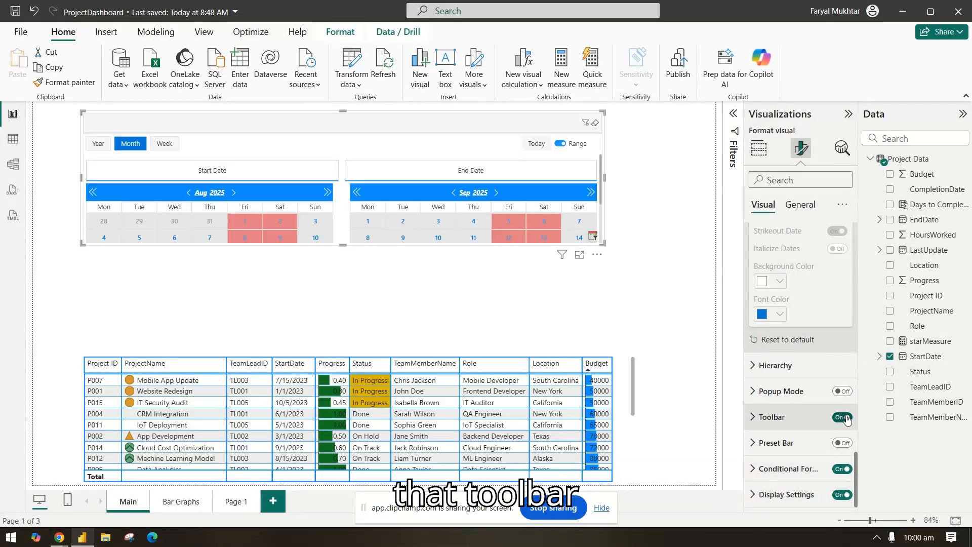
Turn the Toolbar off, preview the Preset Bar and its date presets, then turn it off again.
left_click(842, 416)
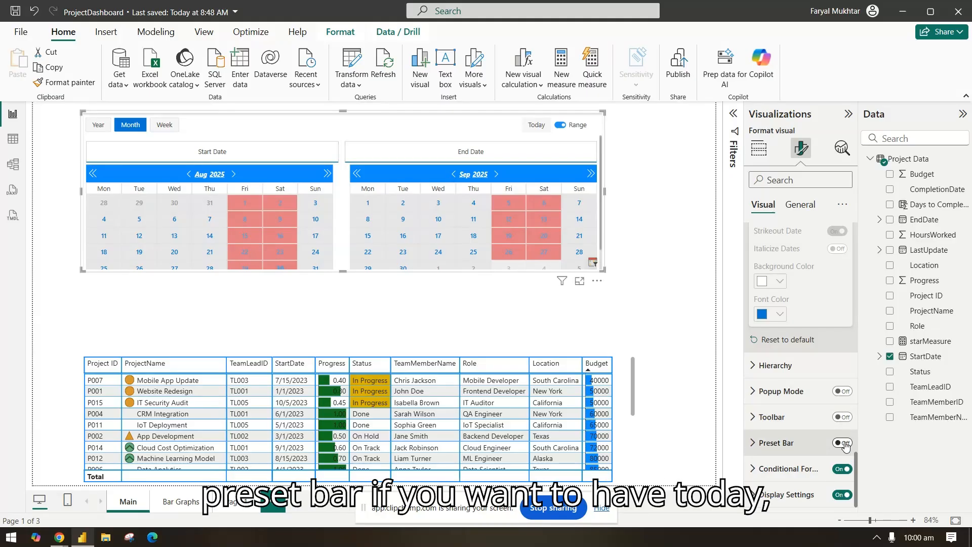
left_click(838, 442)
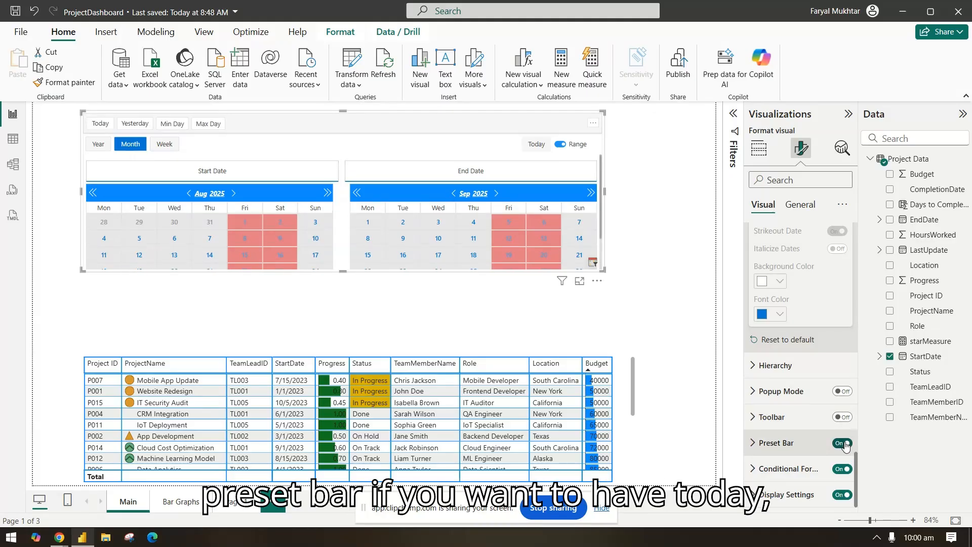
left_click(752, 442)
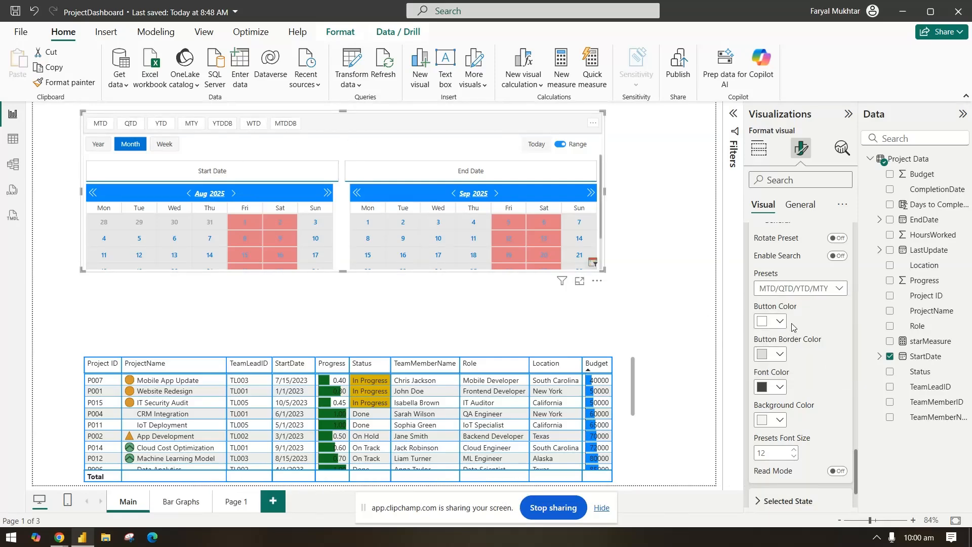
left_click(840, 253)
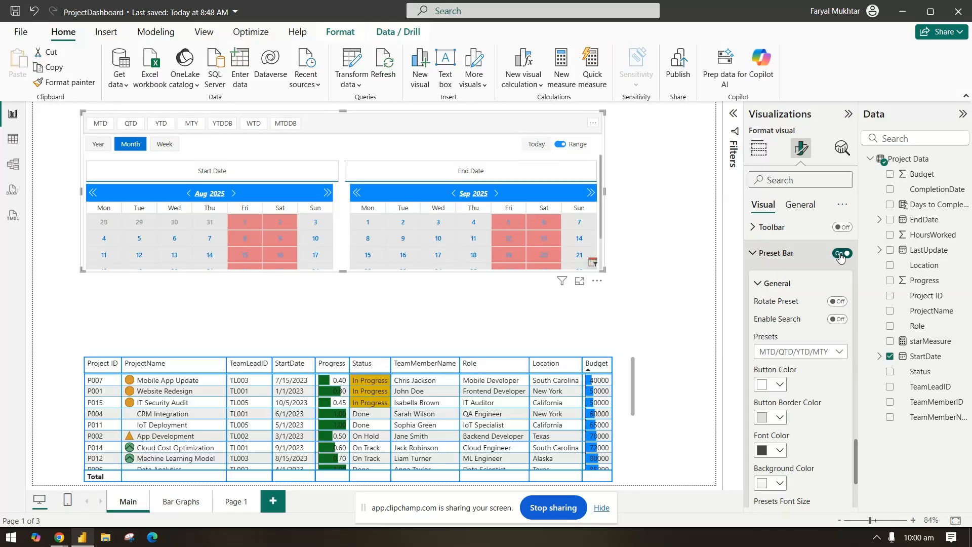
left_click(842, 253)
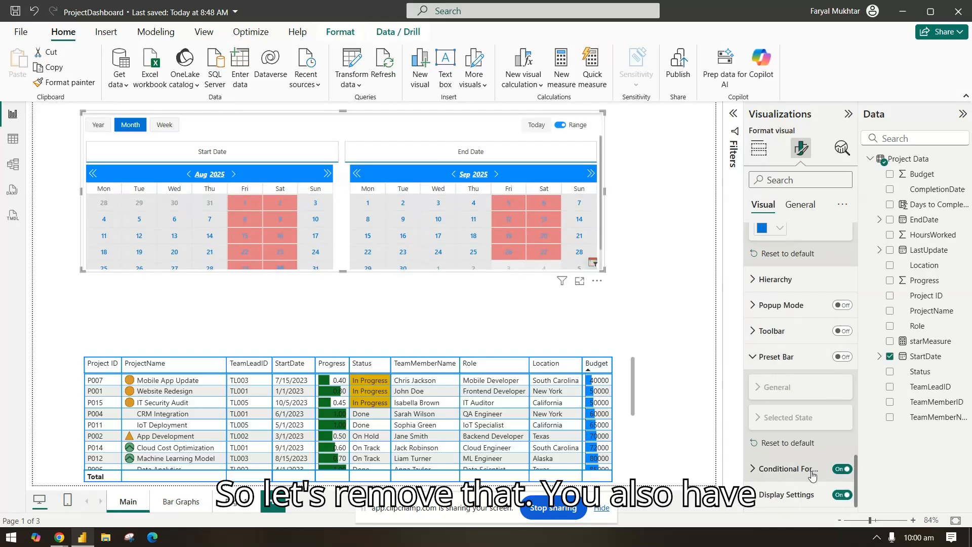
Expand Conditional Formatting colours and scroll to Display Settings Appearance.
left_click(787, 469)
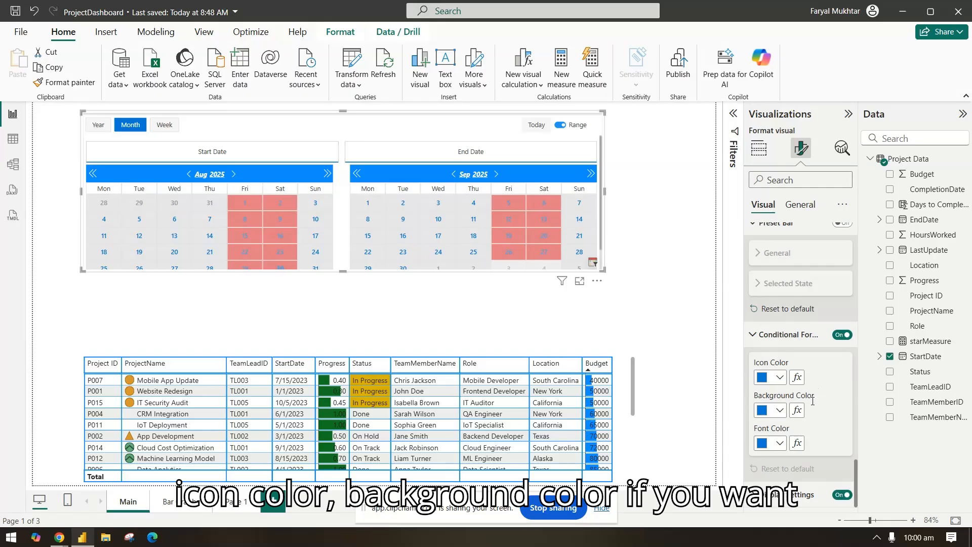
mouse_move(797, 410)
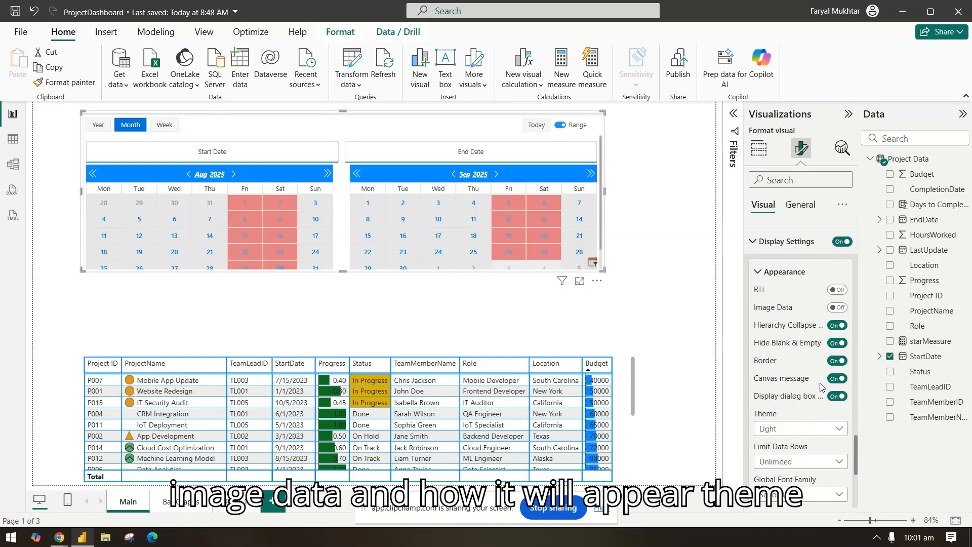
scroll("down", 3)
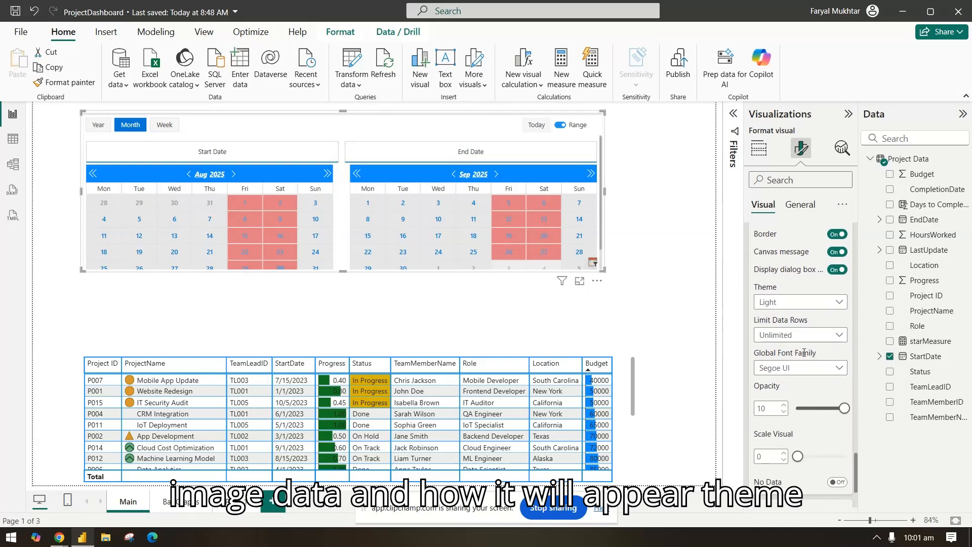
scroll("down", 3)
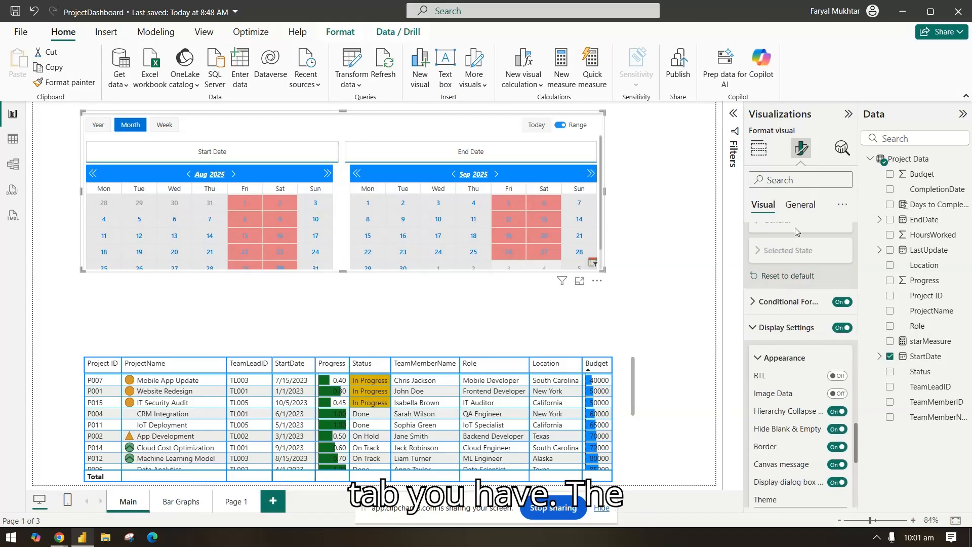
Enable Shadow under General > Effects, then return to the Visual formatting settings.
left_click(800, 204)
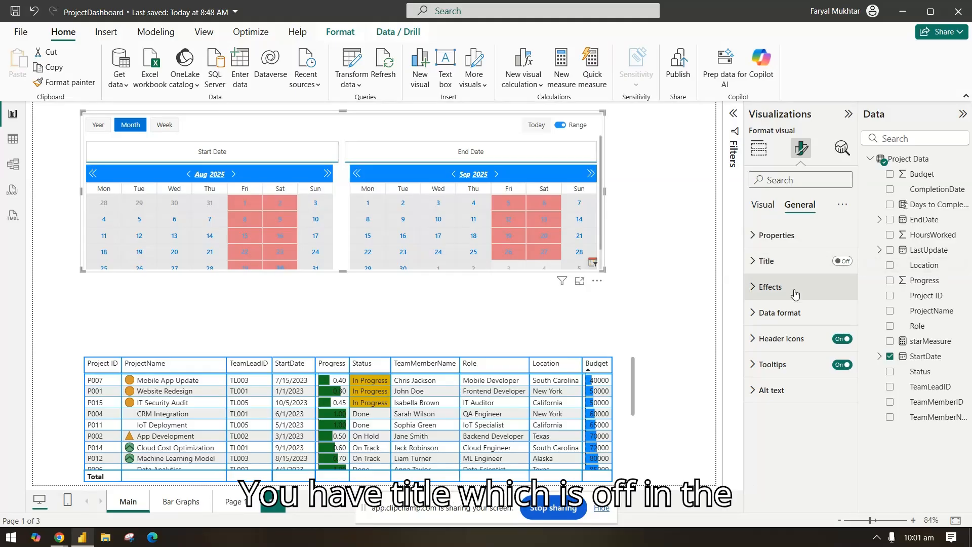
left_click(771, 287)
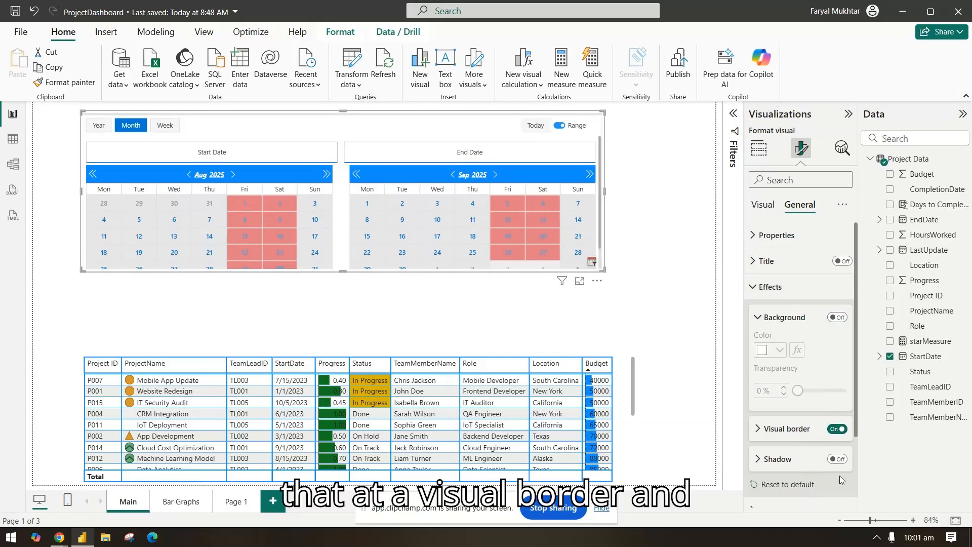
left_click(836, 458)
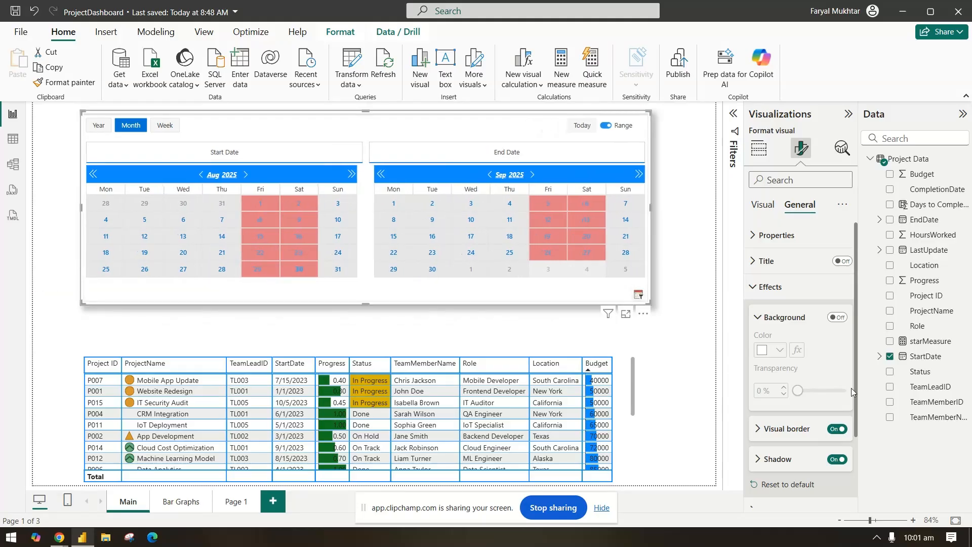
left_click(770, 286)
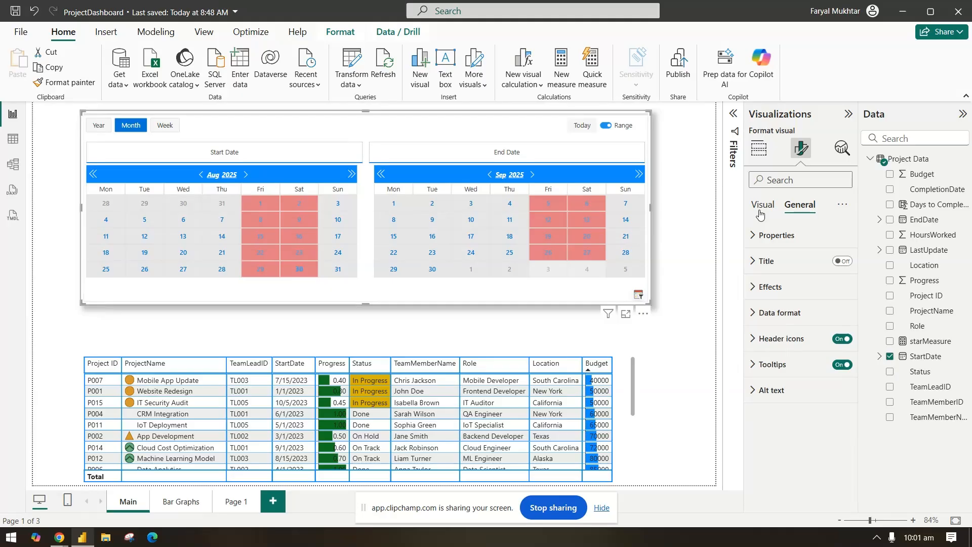
left_click(763, 205)
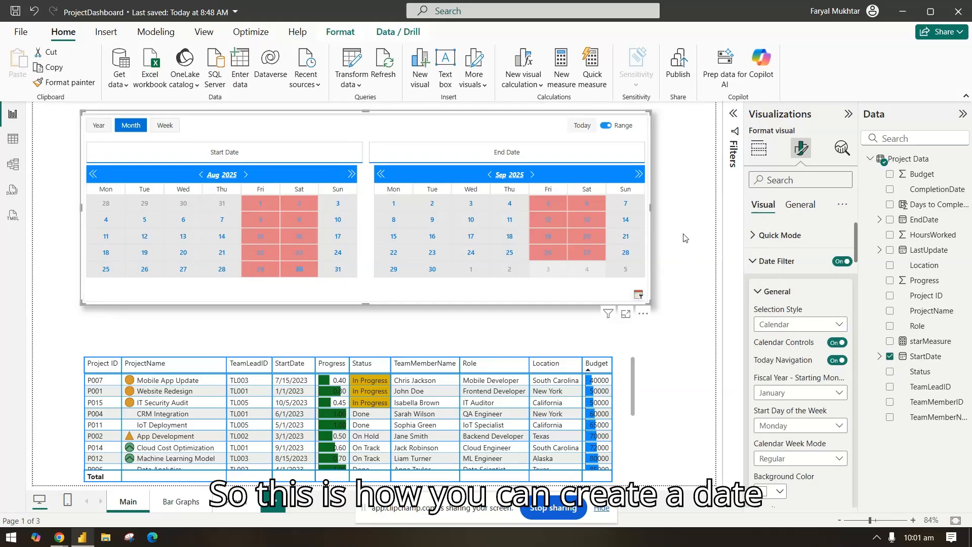